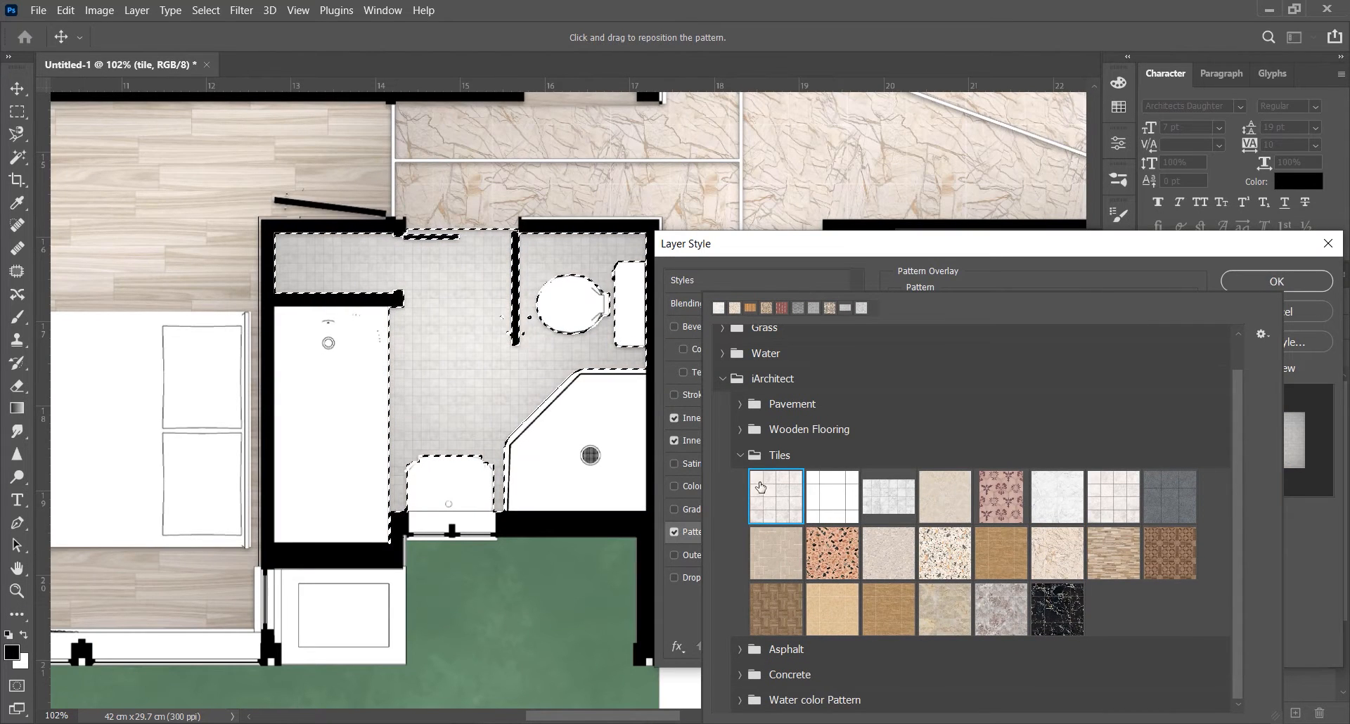
Preview the white tile and dark wooden flooring patterns, then select the Grass layer
{"action": "left_click", "coordinate": [775, 496]}
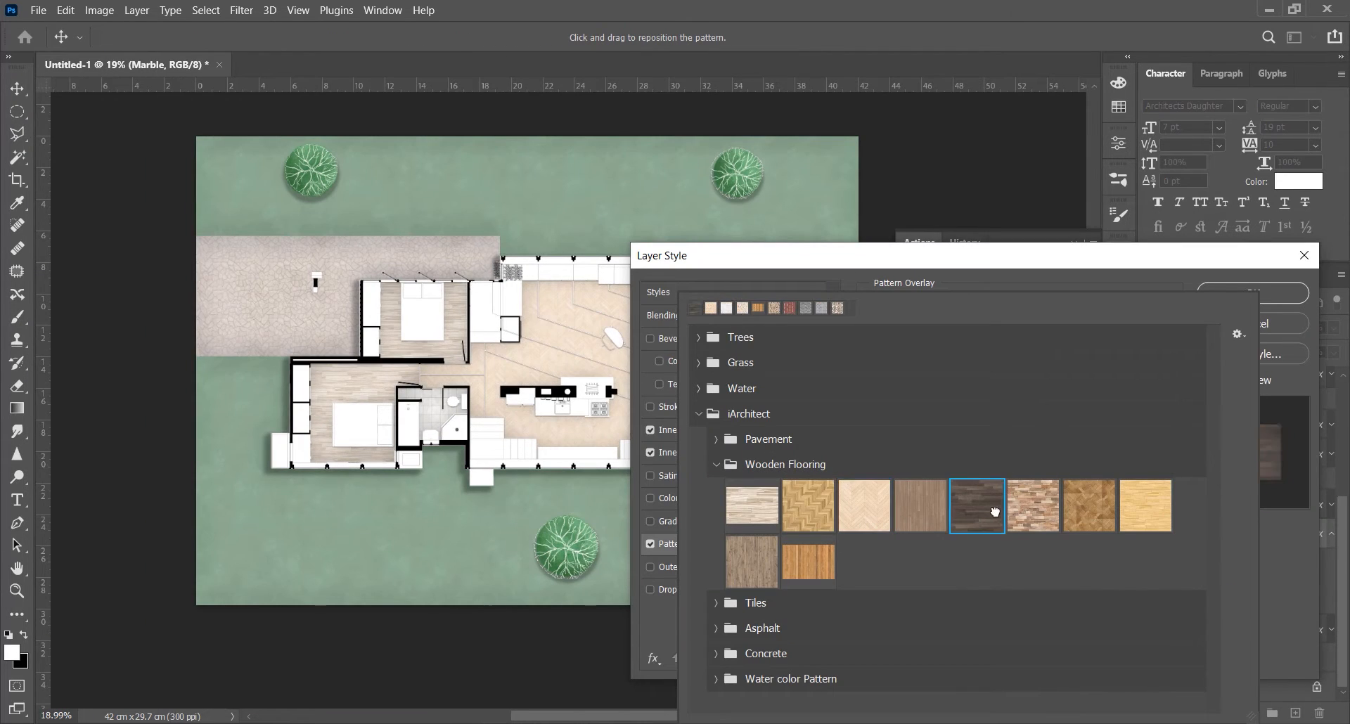
{"action": "left_click", "coordinate": [1145, 506]}
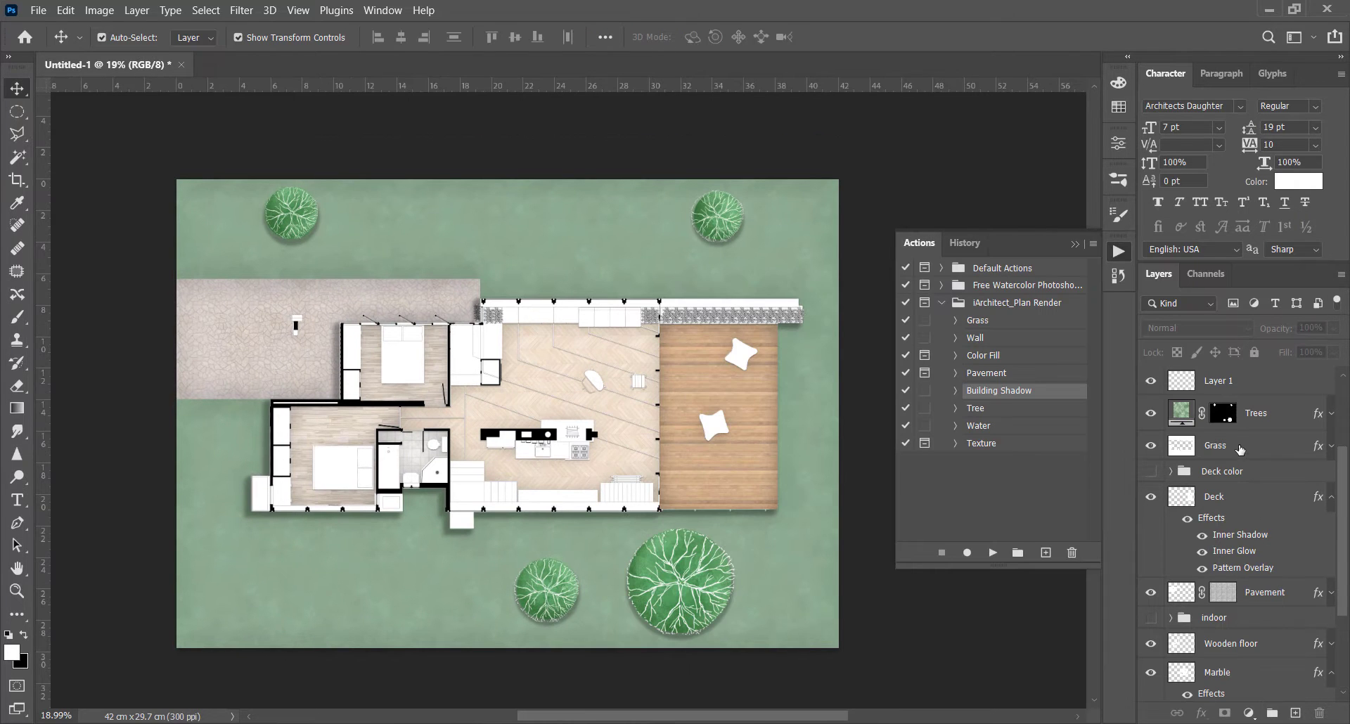
{"action": "left_click", "coordinate": [1243, 445]}
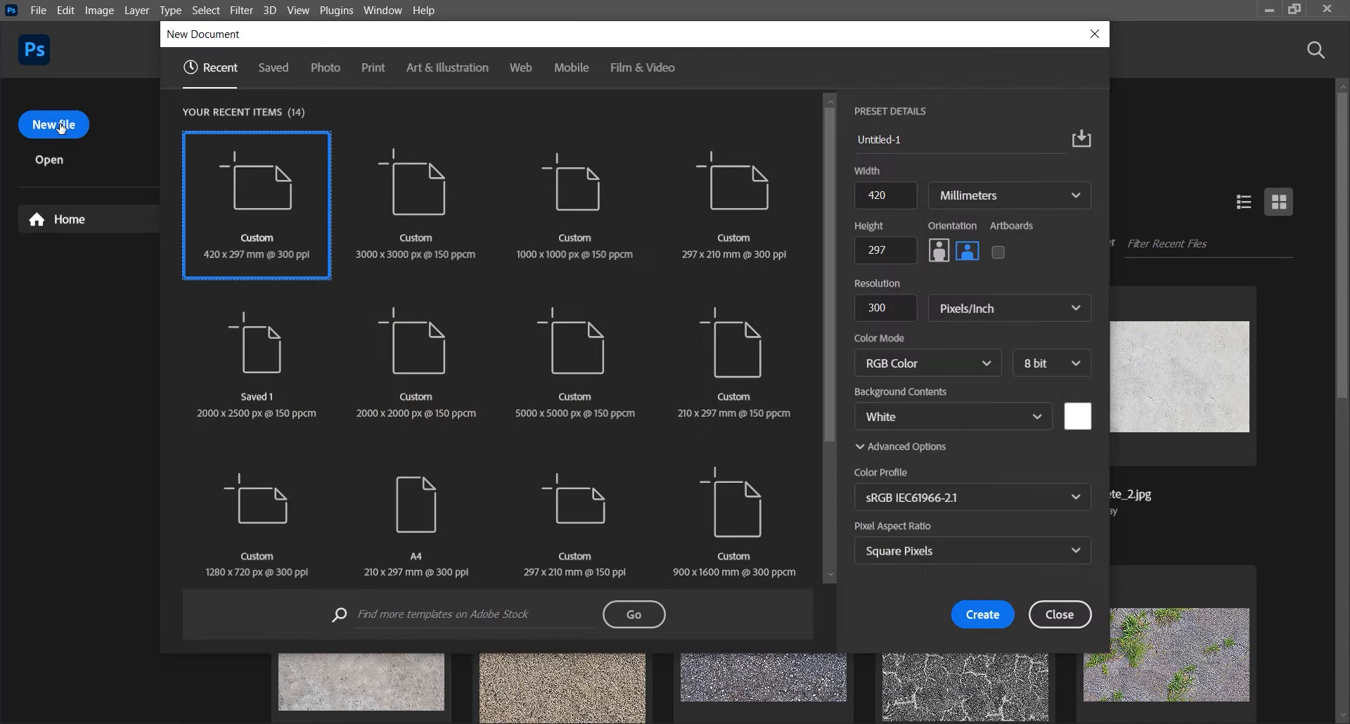
Create a new landscape A3 document from the Print presets
{"action": "left_click", "coordinate": [373, 67]}
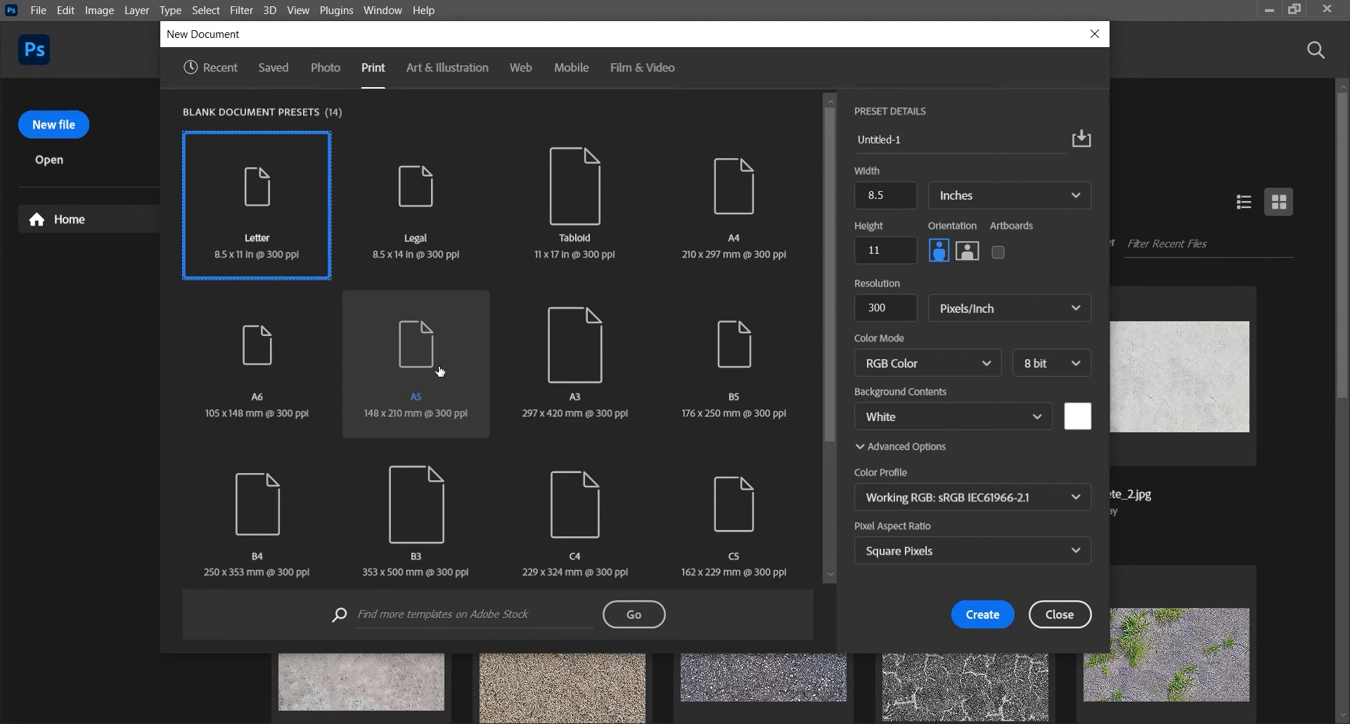
{"action": "left_click", "coordinate": [575, 364]}
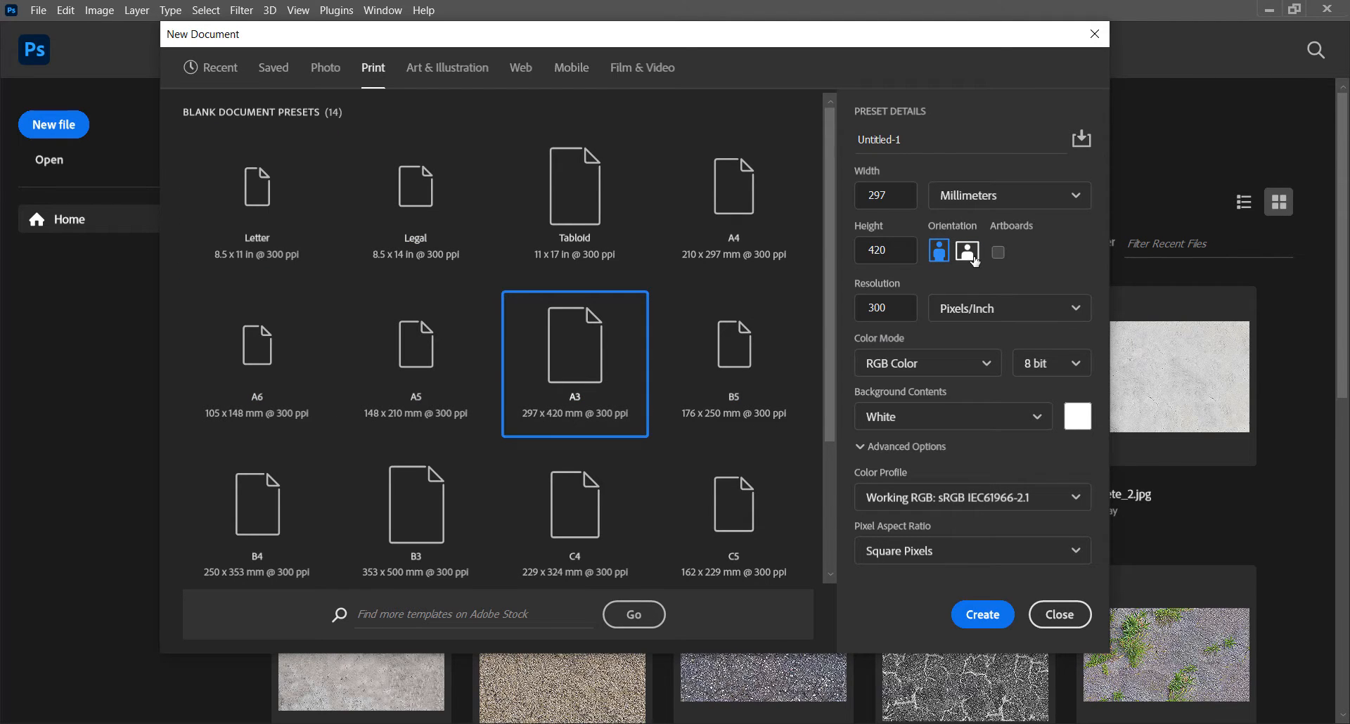
{"action": "left_click", "coordinate": [967, 251]}
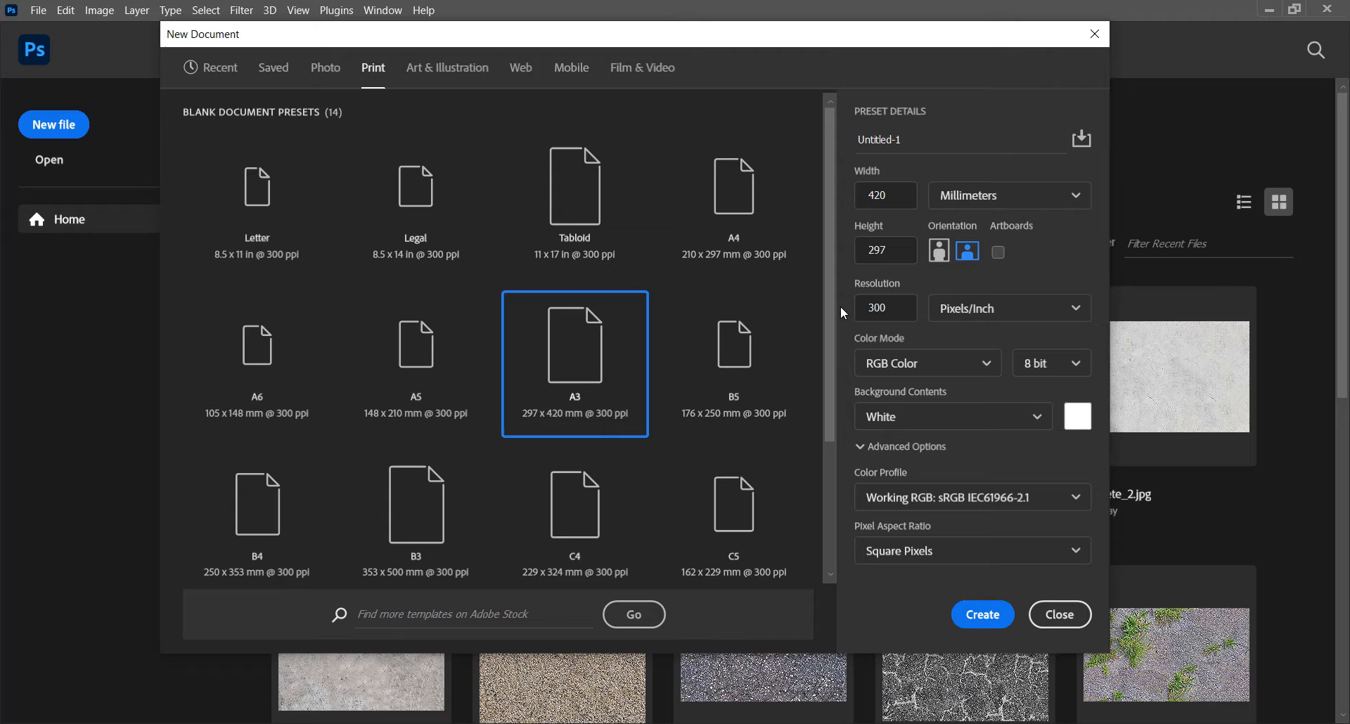
{"action": "left_click", "coordinate": [1060, 615]}
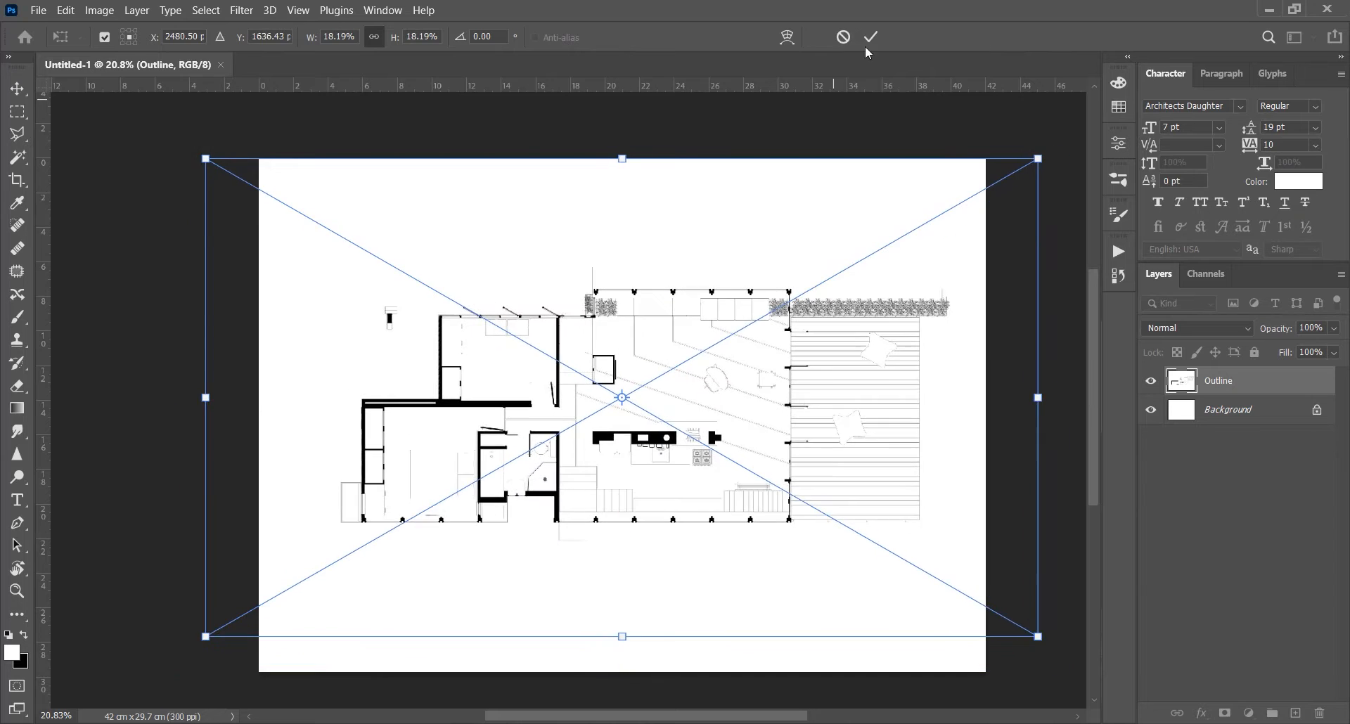
Show the Actions panel, expand the iArchitect_Plan Render set, and choose the Magic Wand
{"action": "left_click", "coordinate": [382, 10]}
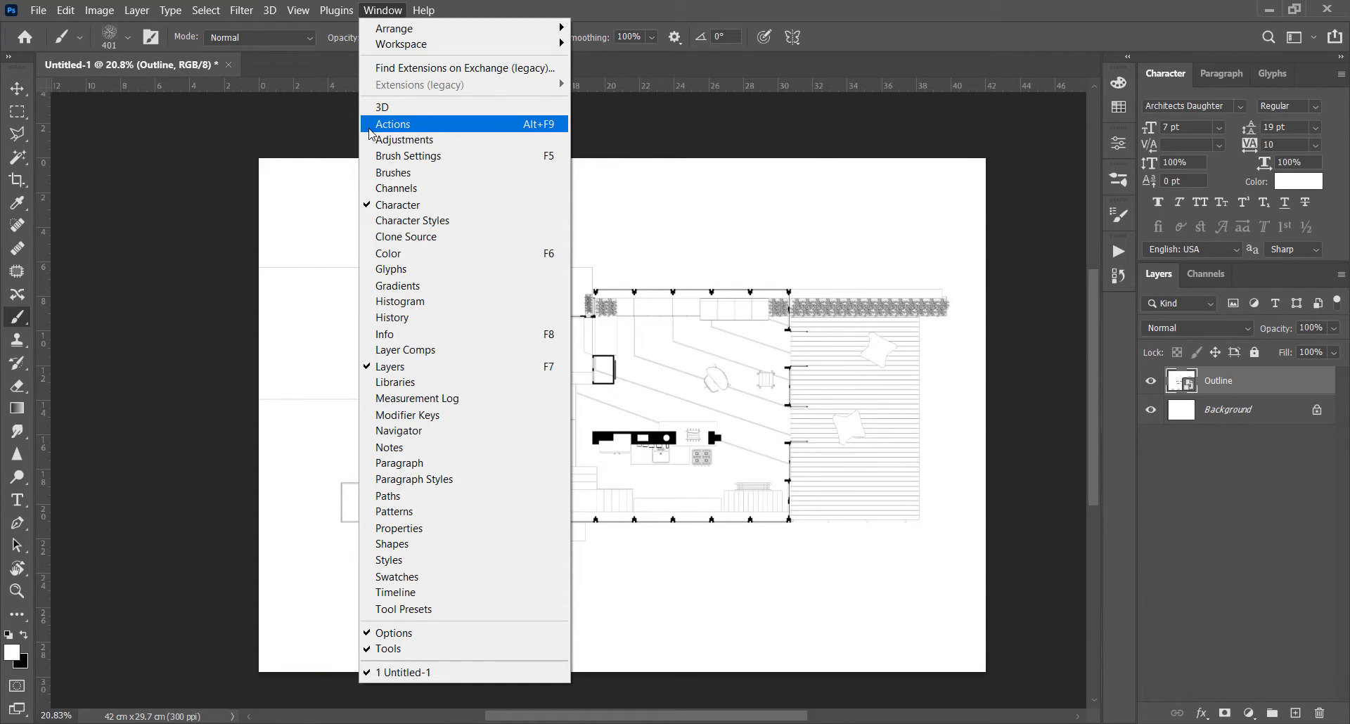
{"action": "left_click", "coordinate": [393, 124]}
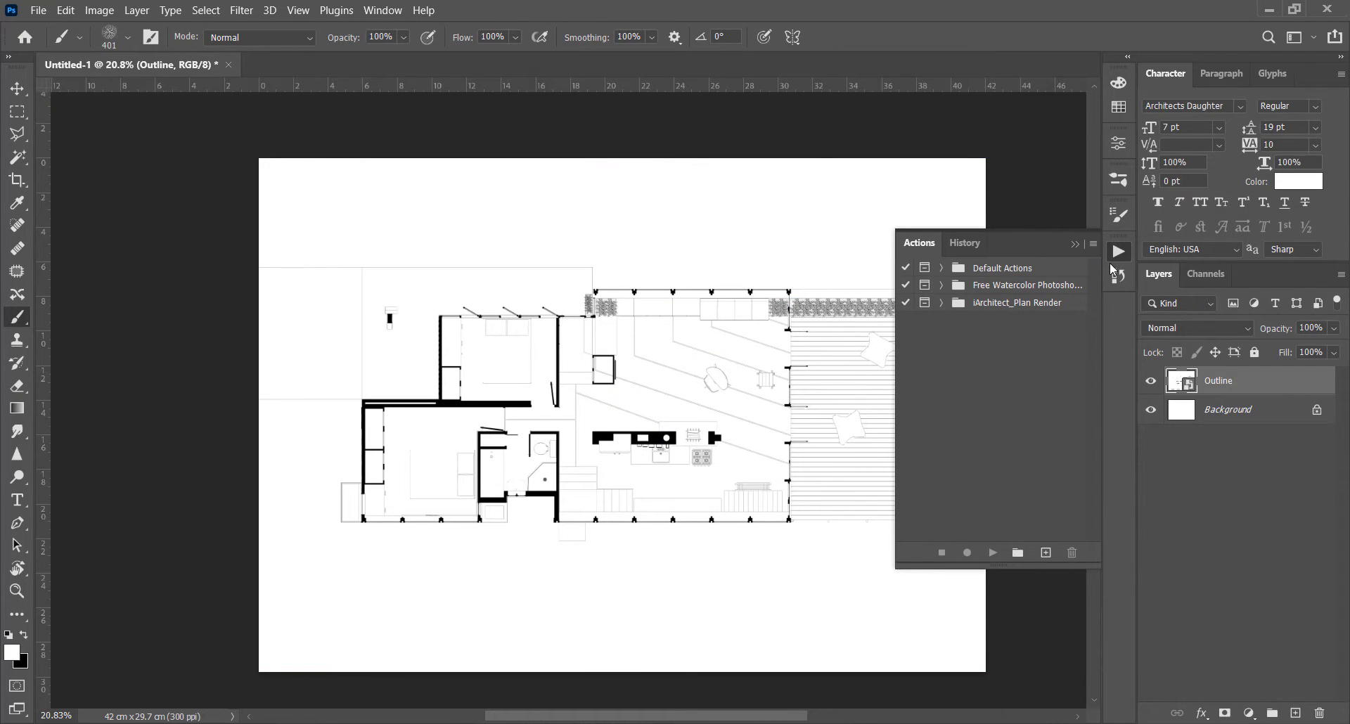
{"action": "left_click", "coordinate": [941, 302]}
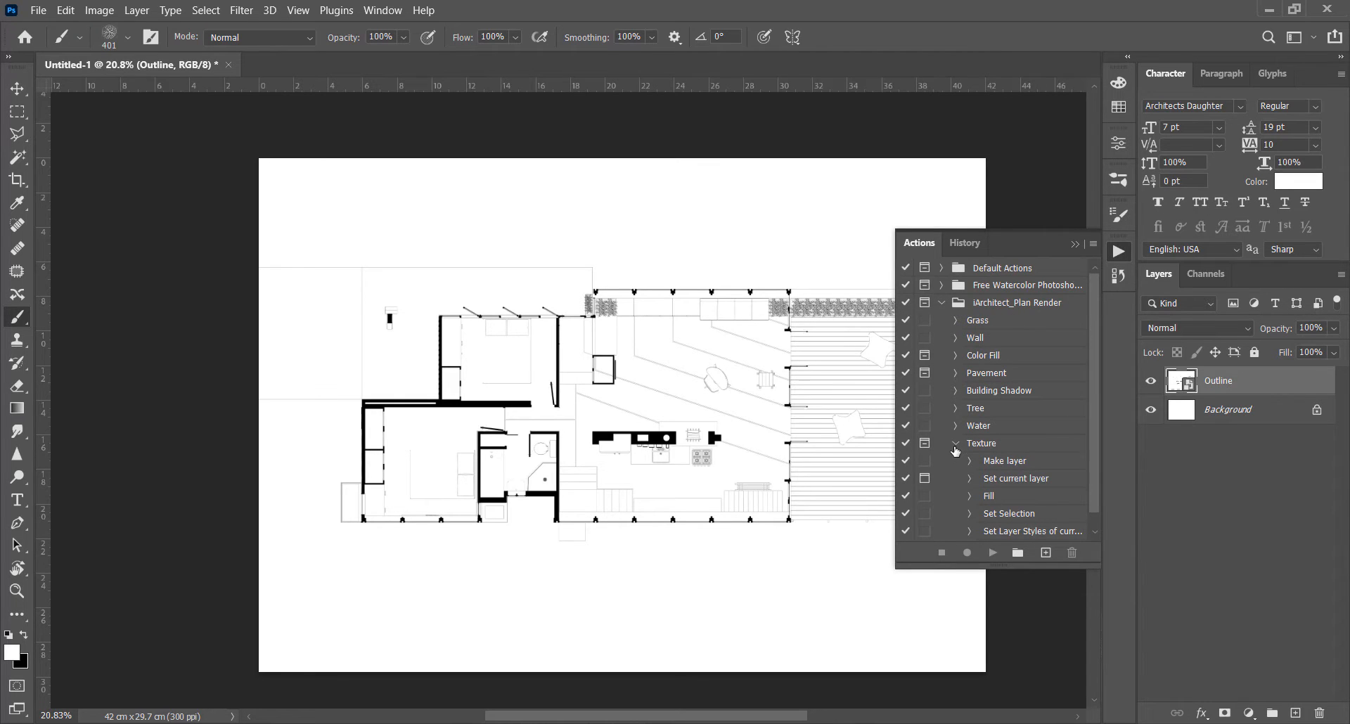
{"action": "left_click", "coordinate": [955, 443]}
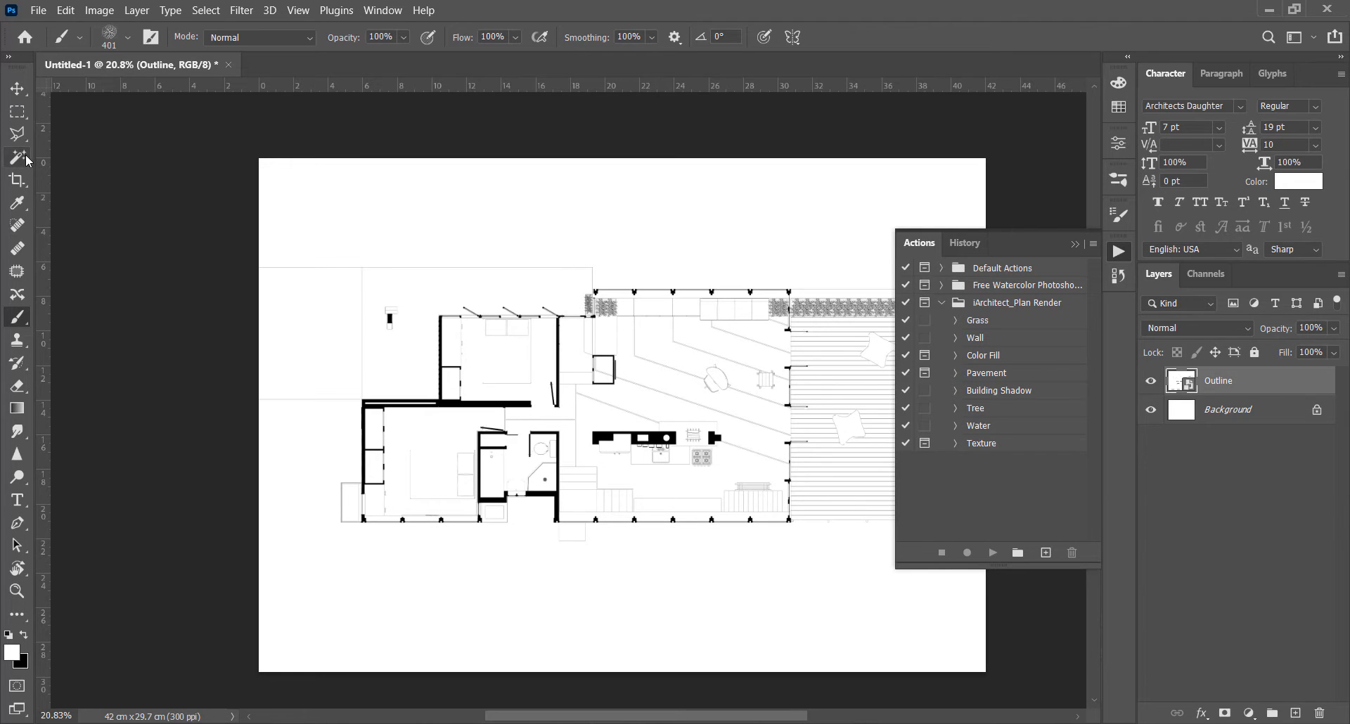
{"action": "left_click", "coordinate": [17, 158]}
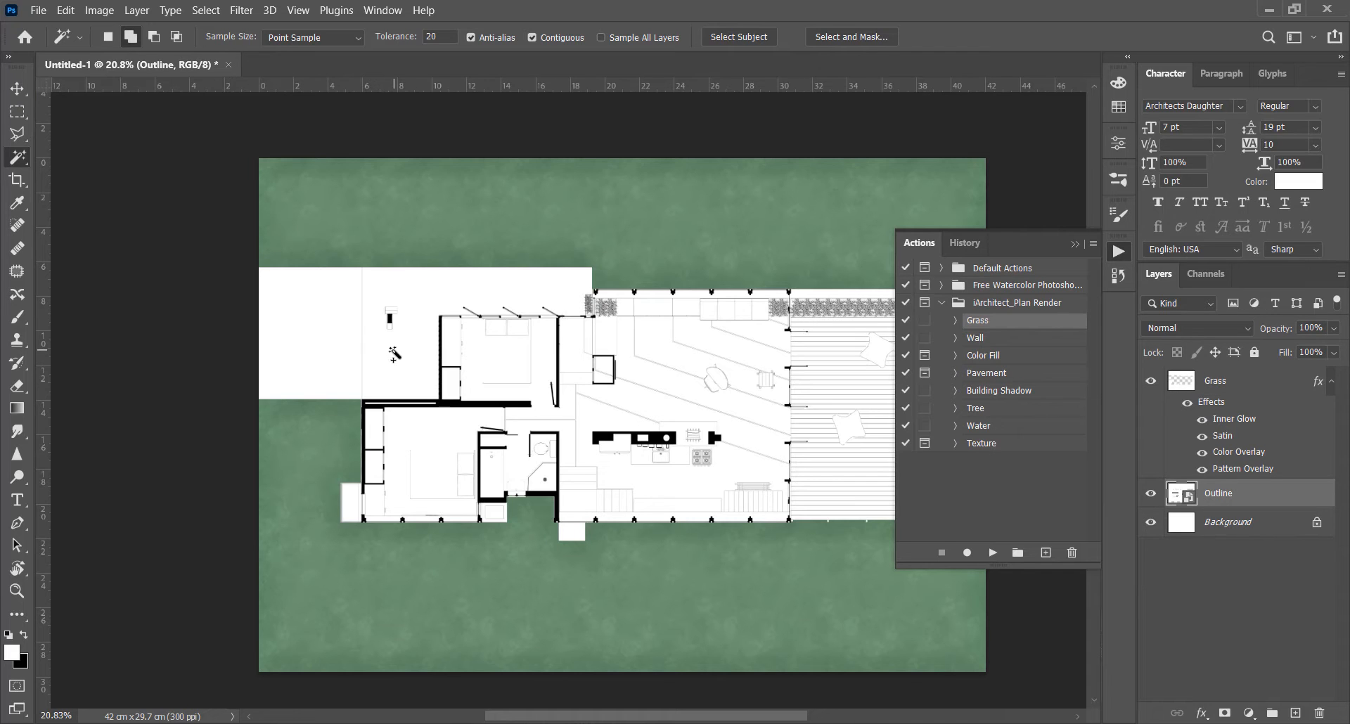
Select the paved area and apply a beige stone pavement pattern overlay at 41% scale
{"action": "left_click", "coordinate": [393, 352]}
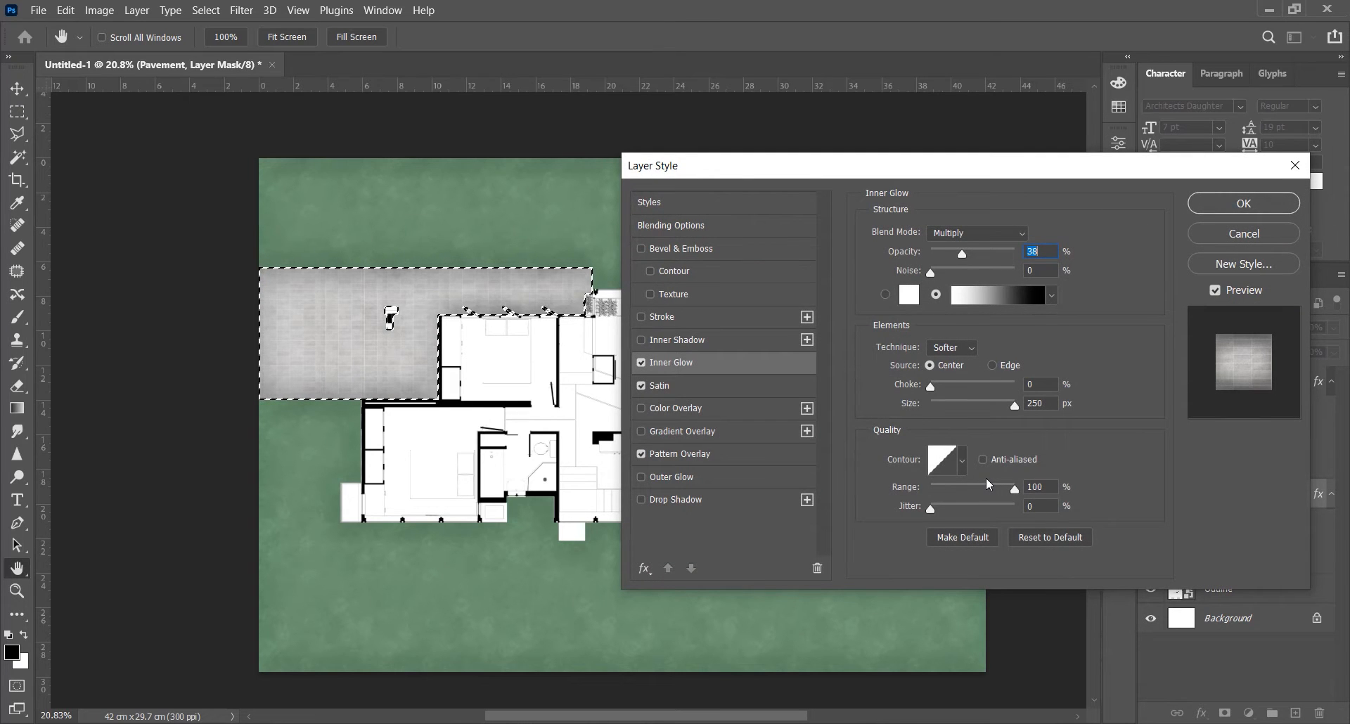
{"action": "left_click", "coordinate": [678, 454]}
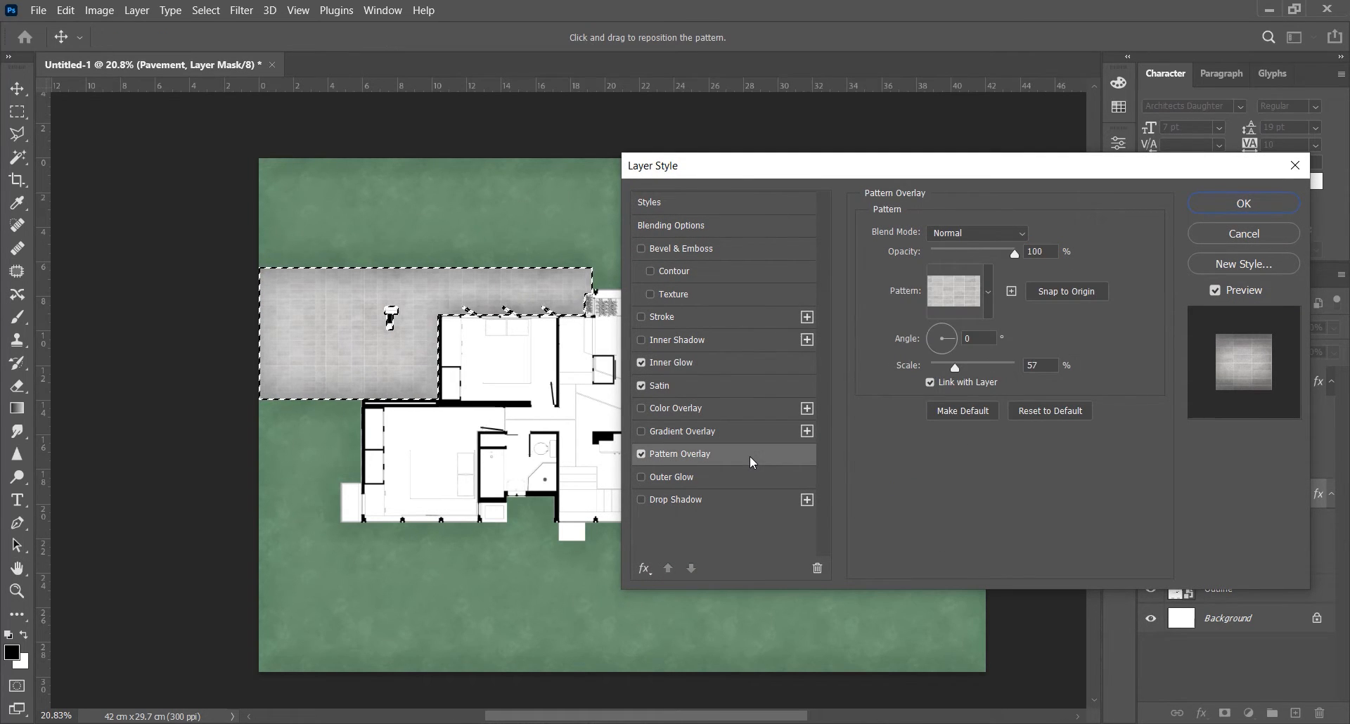
{"action": "left_click", "coordinate": [987, 292]}
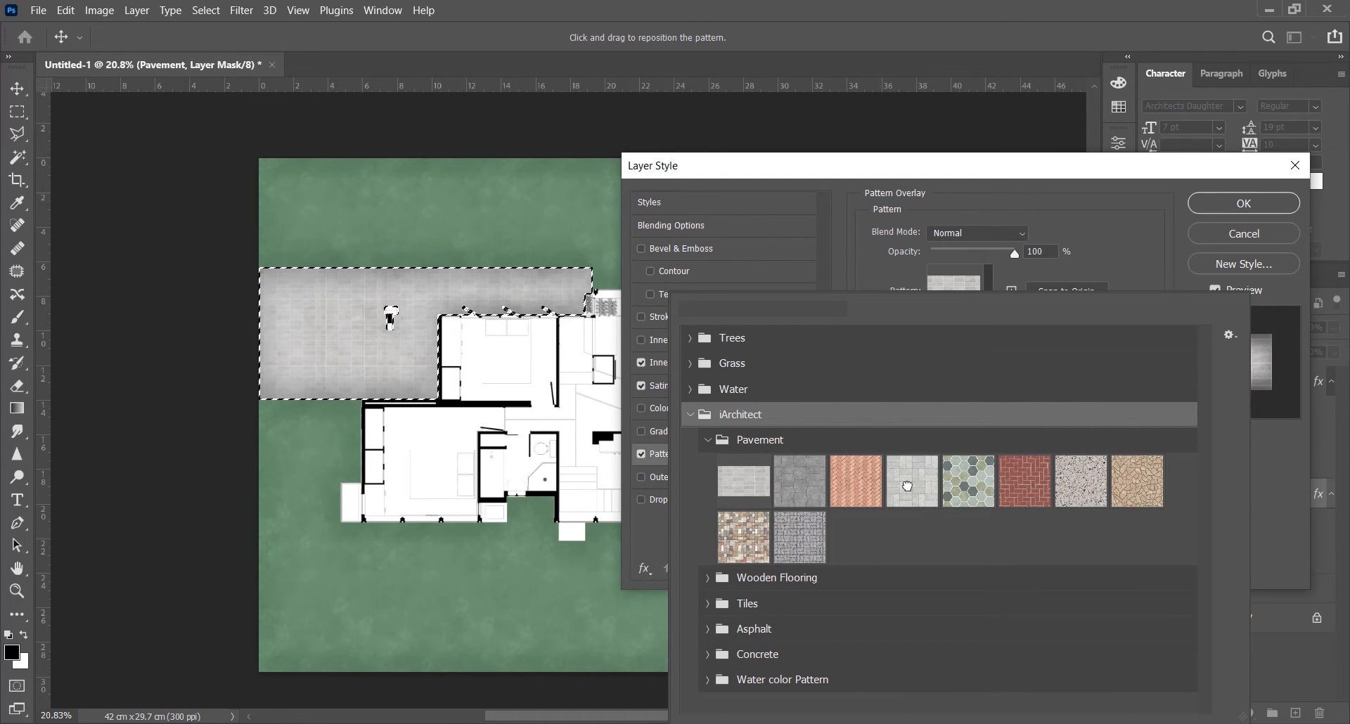
{"action": "left_click", "coordinate": [1137, 481]}
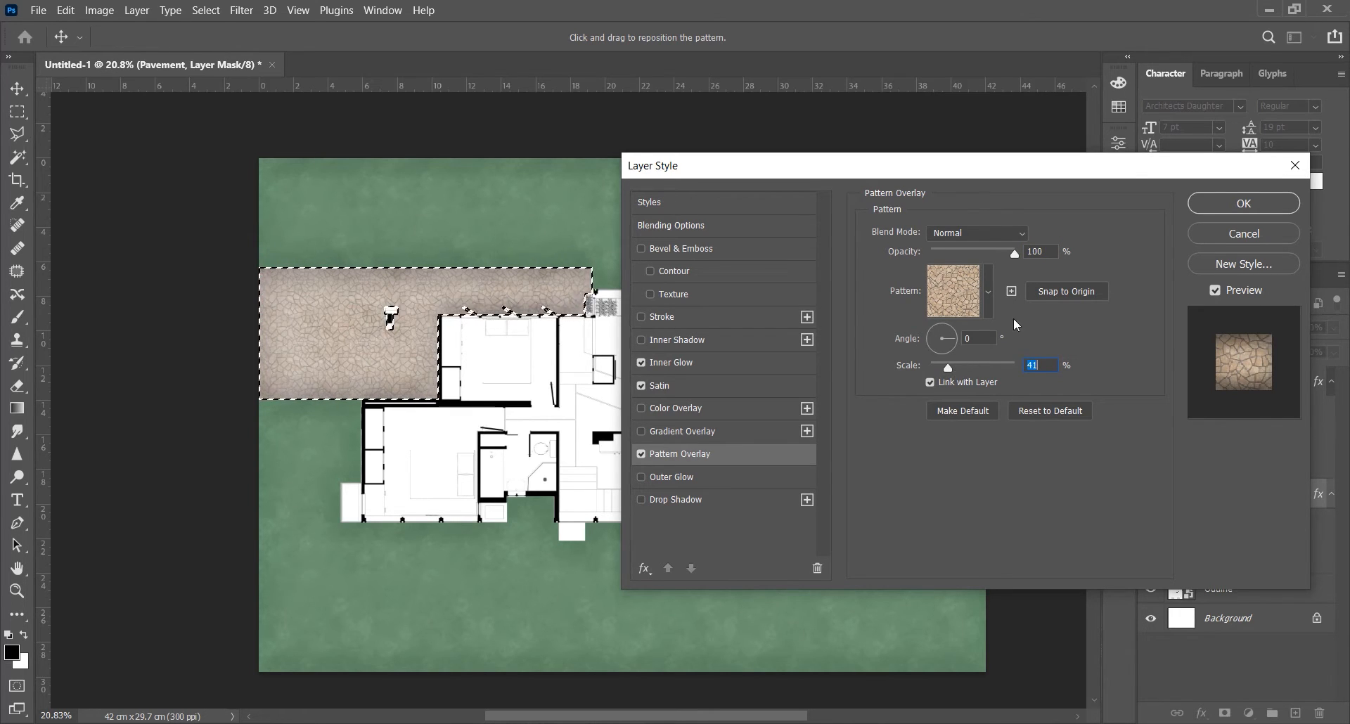
{"action": "left_click", "coordinate": [1243, 203]}
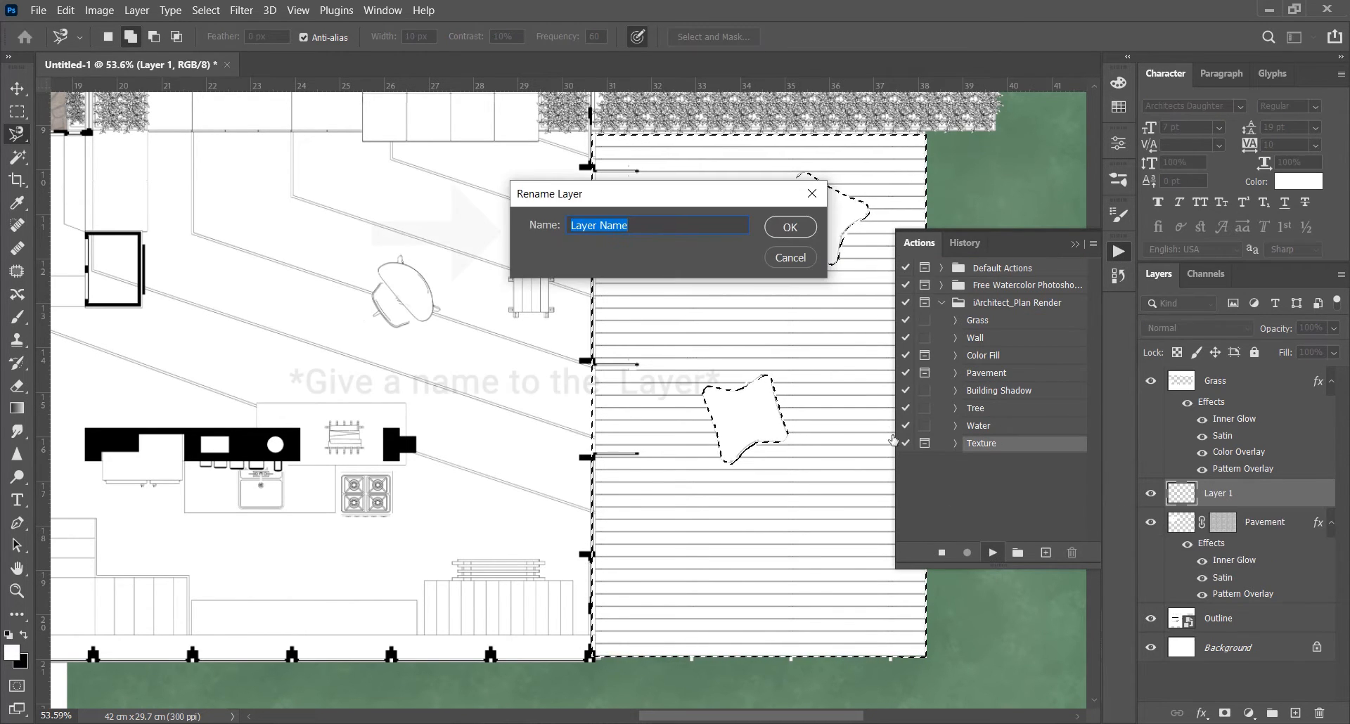
Name the layer 'Deck' and overlay a wooden plank pattern at 90° angle, 49% scale
{"action": "type", "text": "De"}
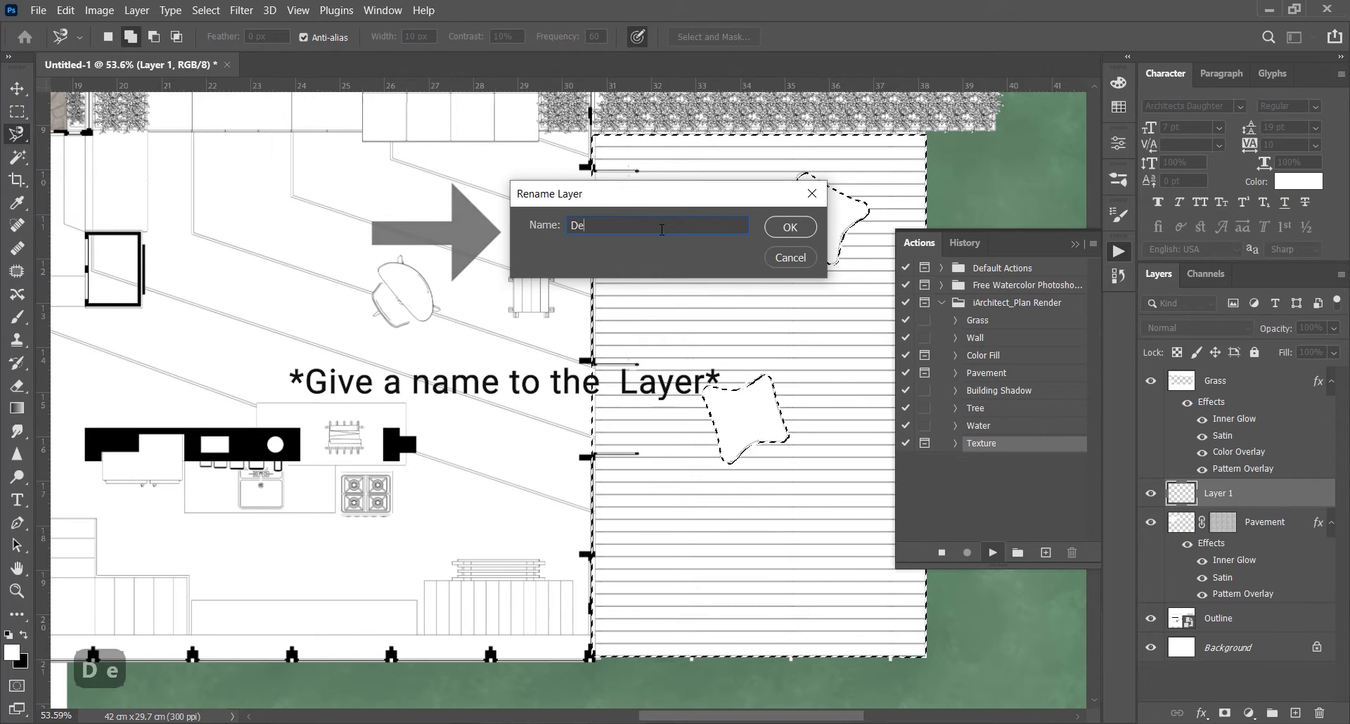
{"action": "type", "text": "ck"}
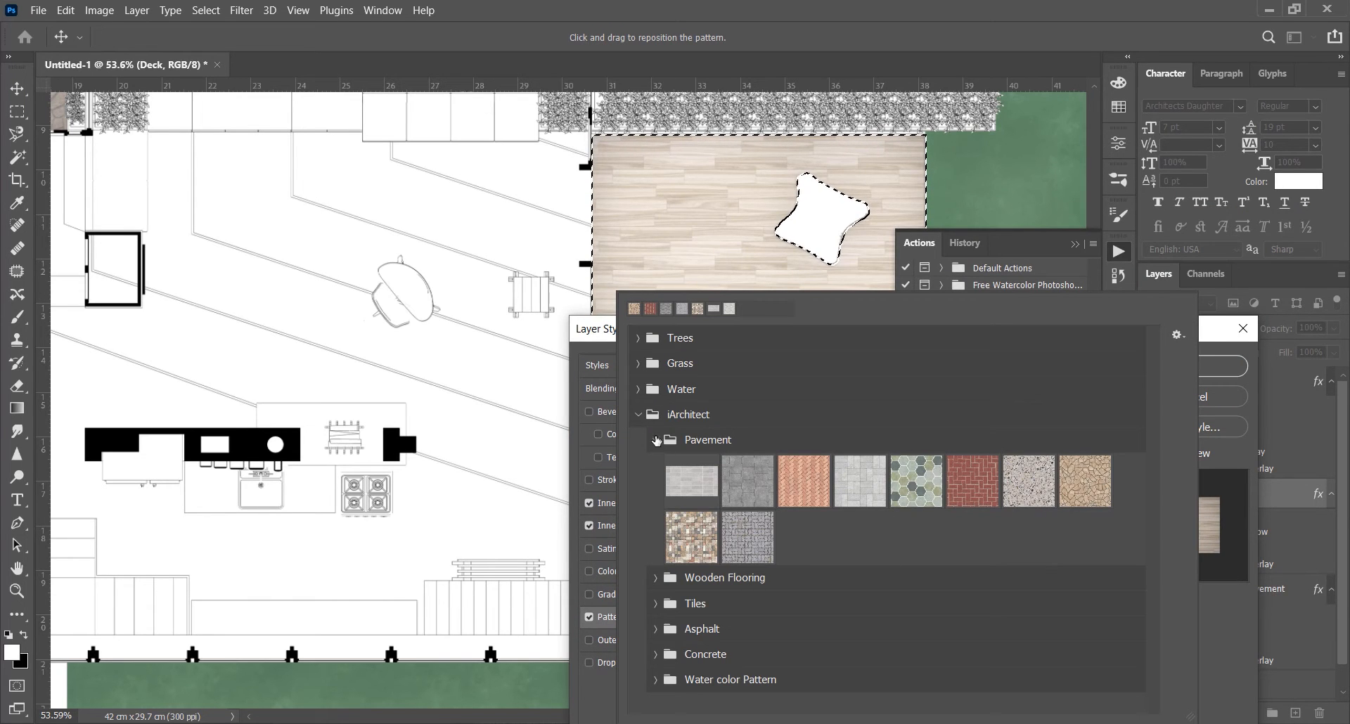
{"action": "left_click", "coordinate": [748, 562]}
{"action": "type", "text": "90"}
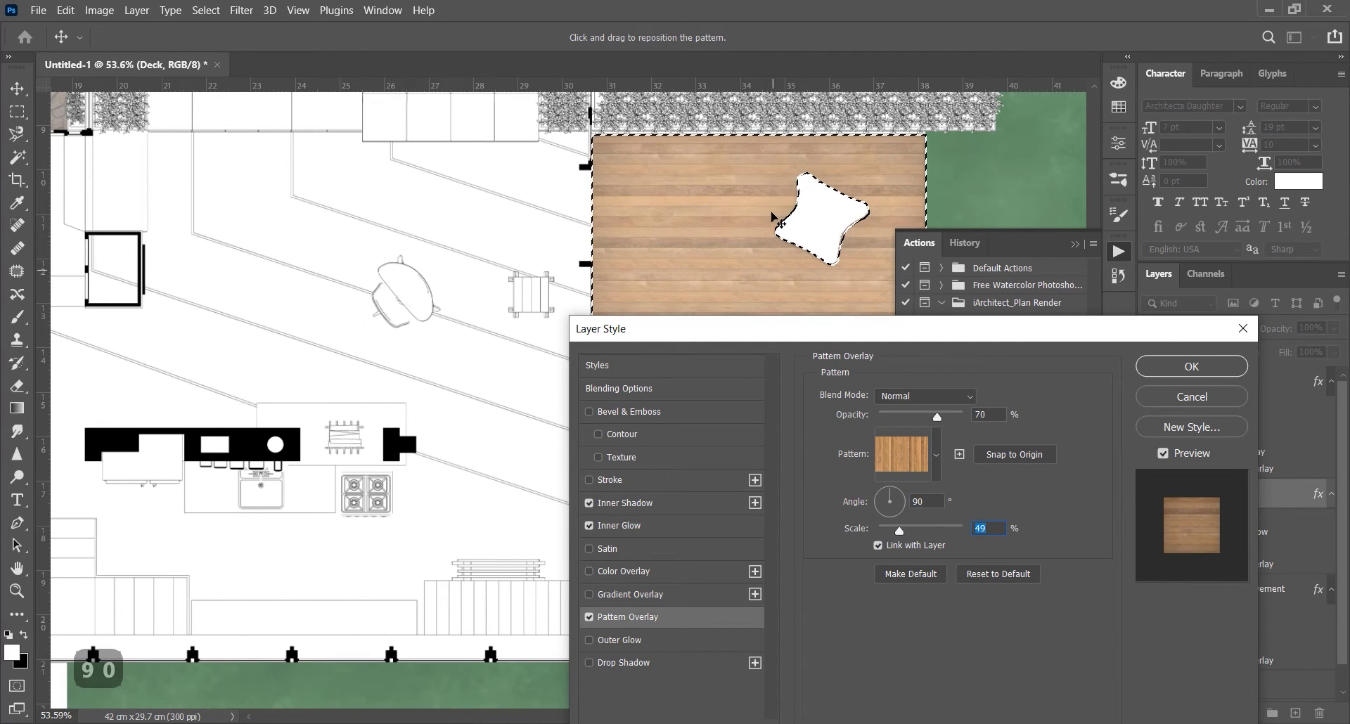
{"action": "left_click", "coordinate": [1191, 366]}
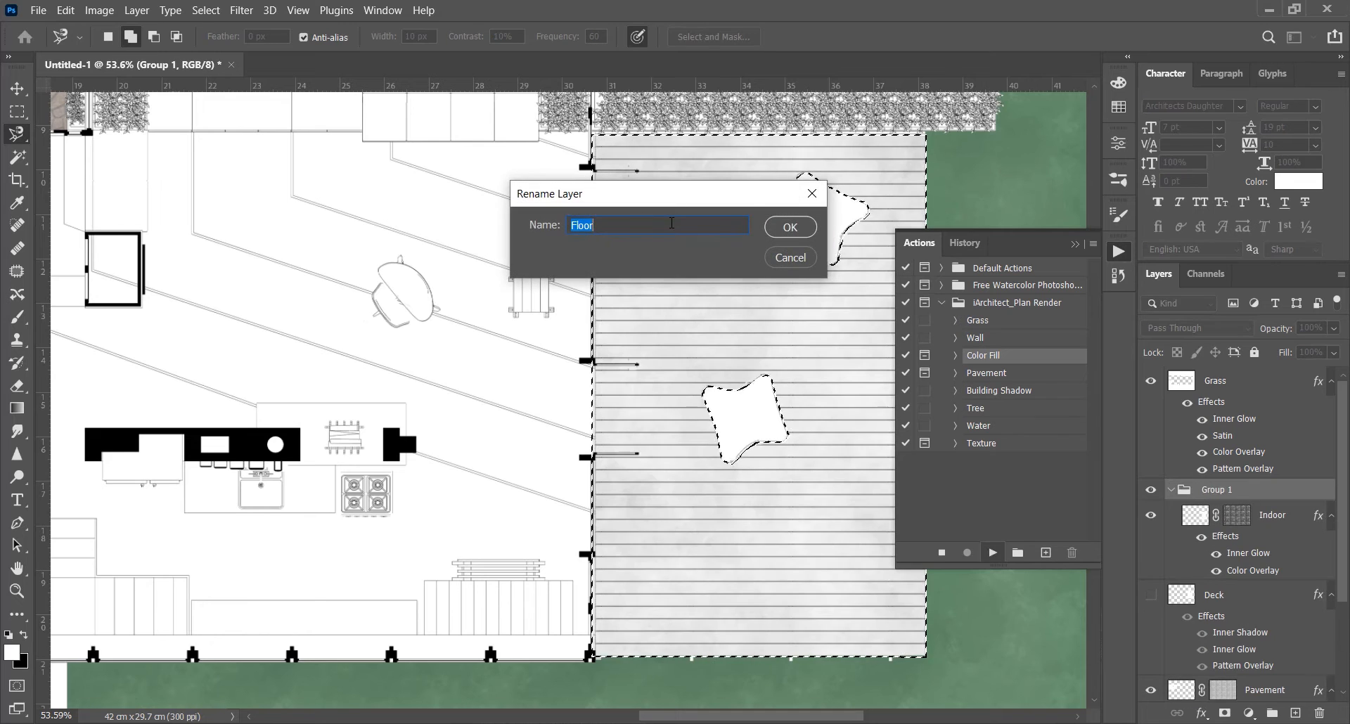
Name the group 'Deck color' and fill it with brown #715f3c
{"action": "type", "text": "Deck color"}
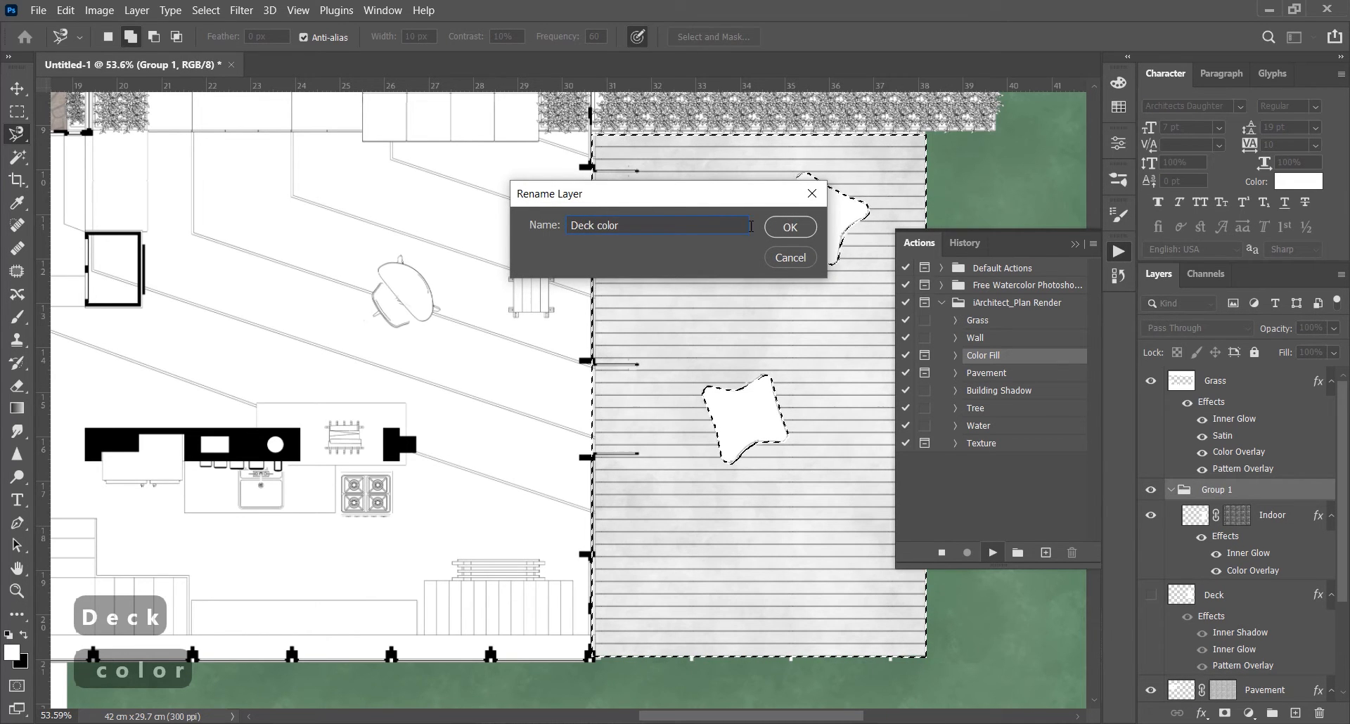
{"action": "left_click", "coordinate": [790, 227]}
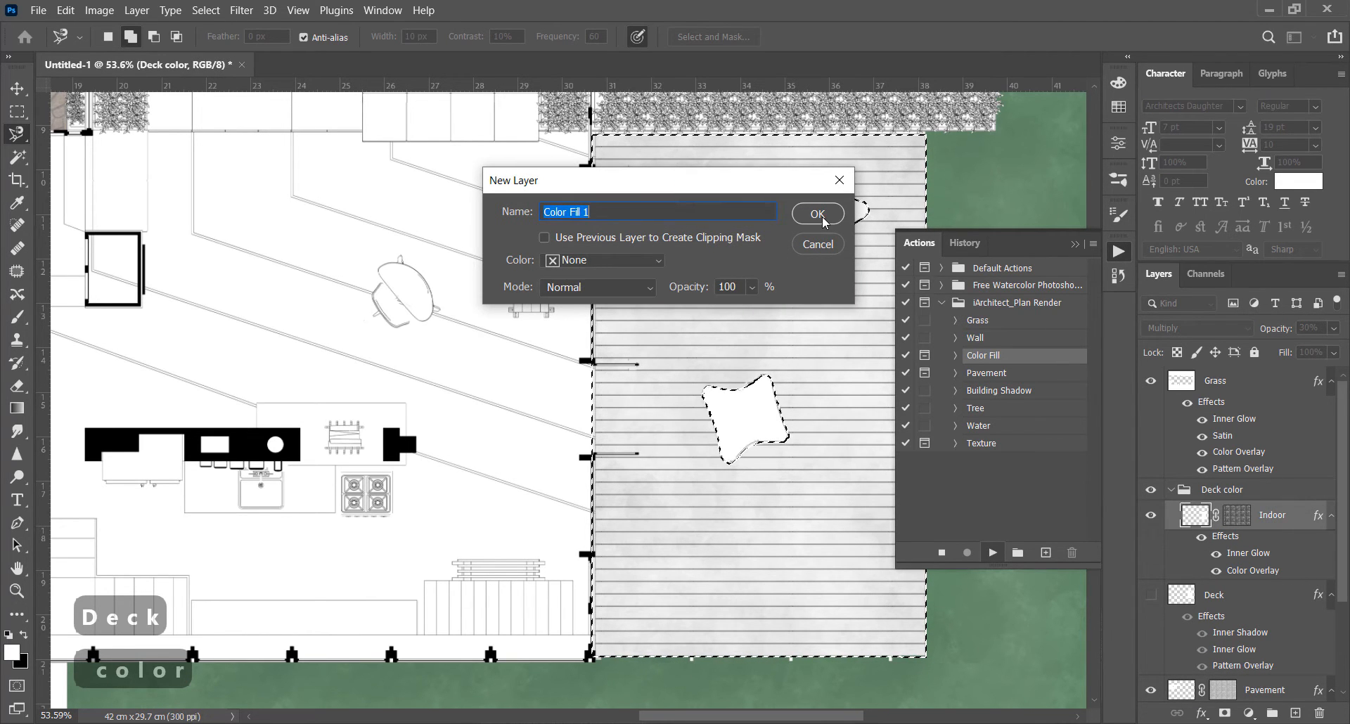
{"action": "left_click", "coordinate": [817, 214]}
{"action": "type", "text": "715f3c"}
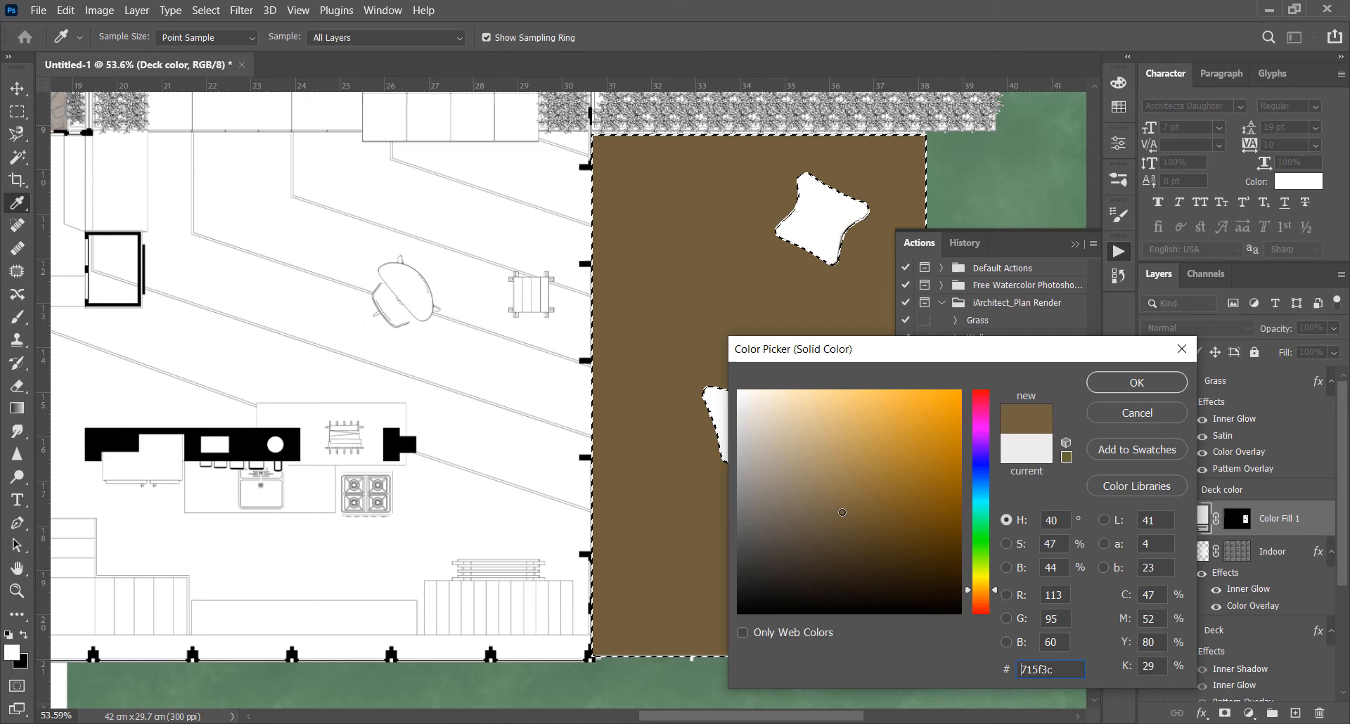
{"action": "left_click", "coordinate": [1137, 382]}
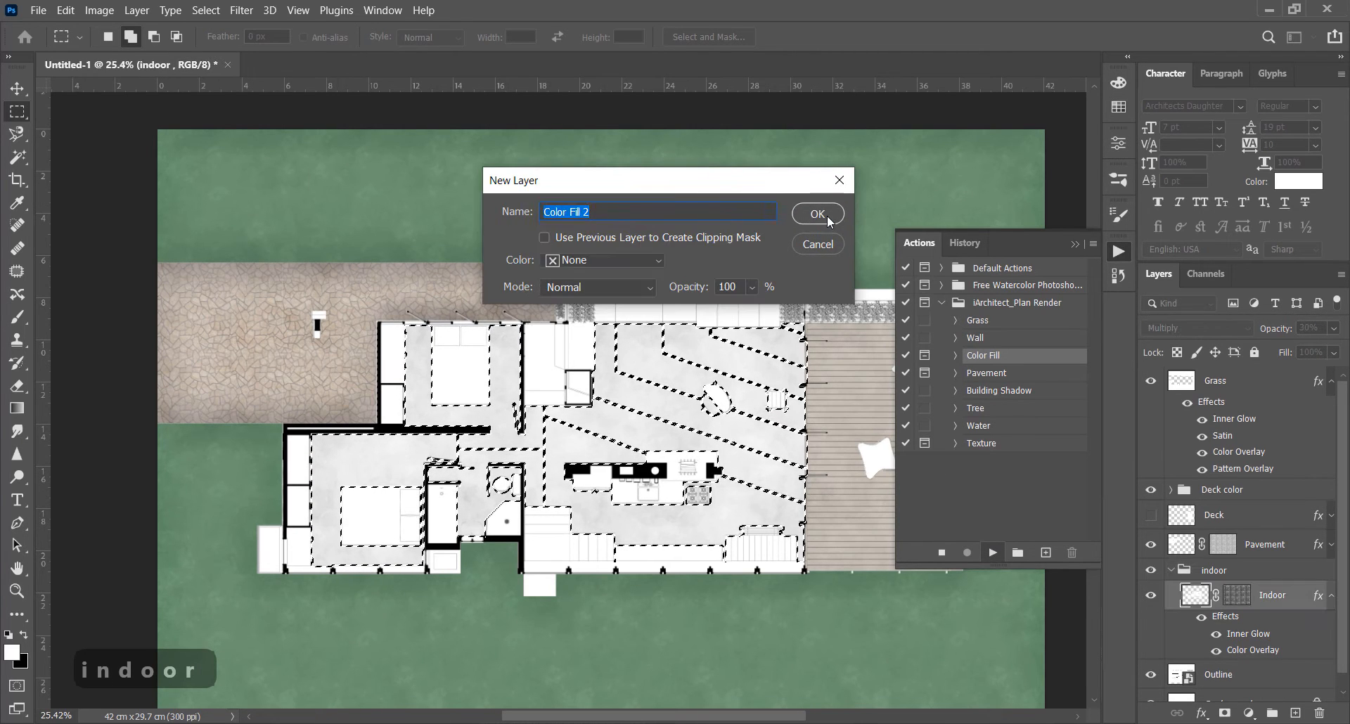
Add a light grey #e8e8e8 colour fill layer for the indoor floors
{"action": "left_click", "coordinate": [818, 214]}
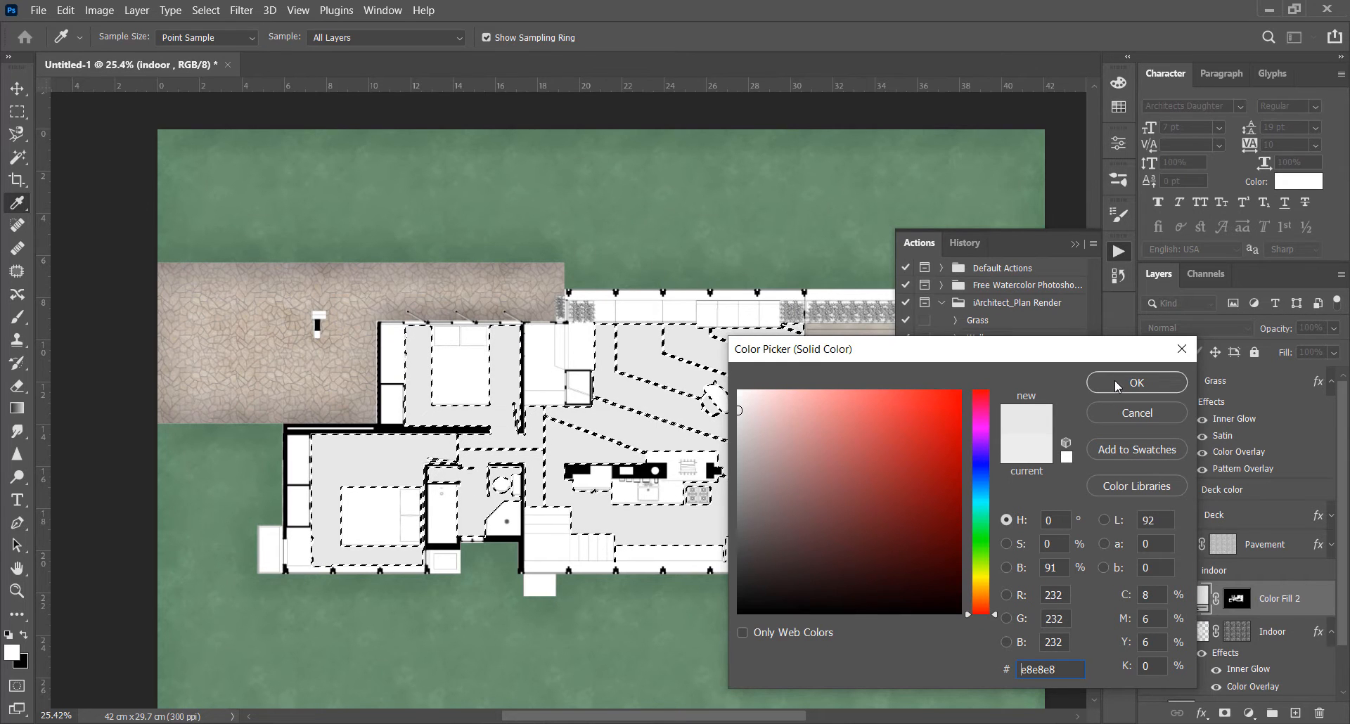
{"action": "left_click", "coordinate": [1136, 382]}
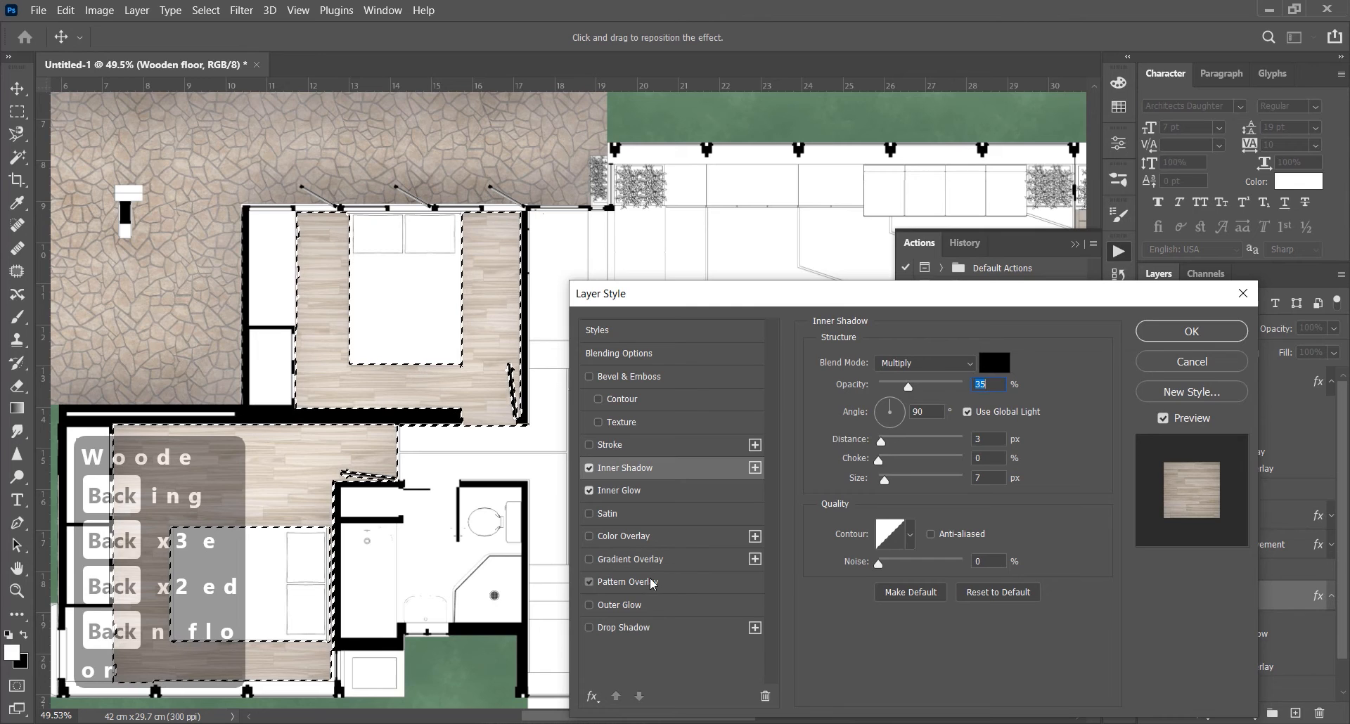
Set the wooden floor's Inner Glow opacity to about 27% and confirm the style
{"action": "left_click", "coordinate": [634, 583]}
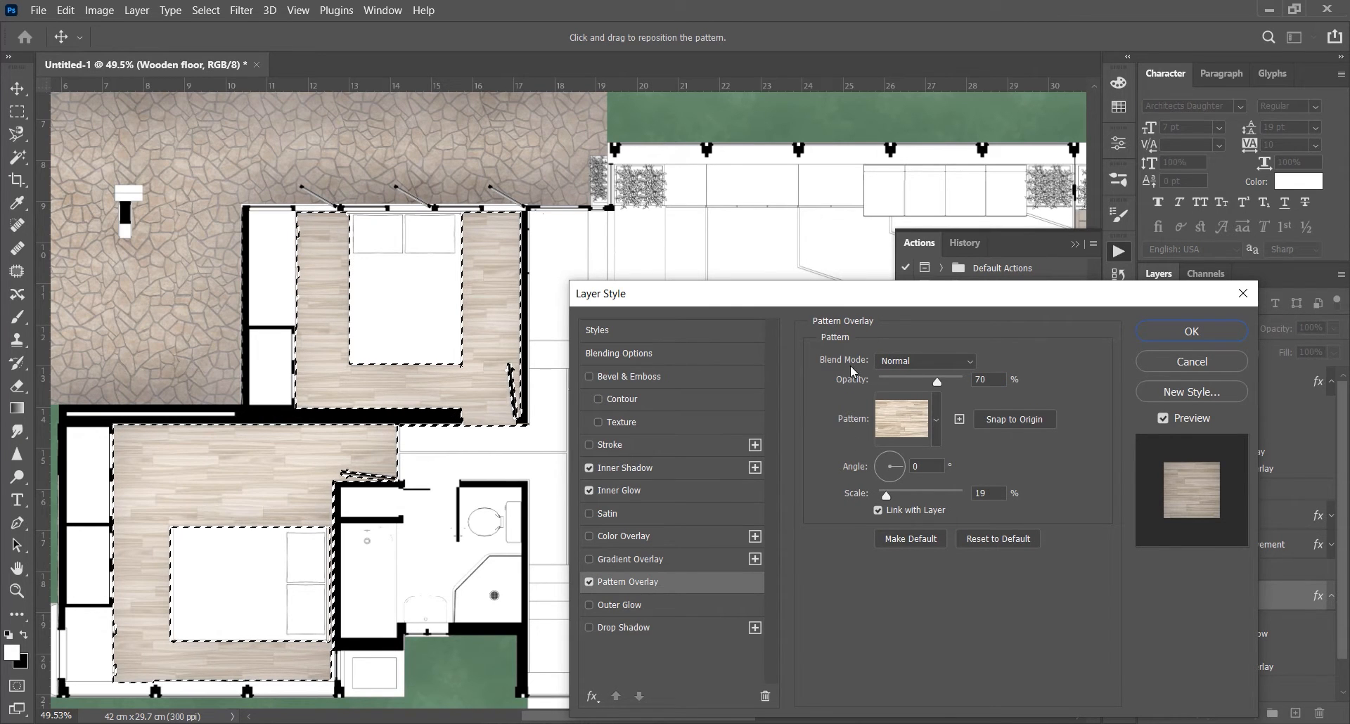
{"action": "left_click", "coordinate": [627, 491]}
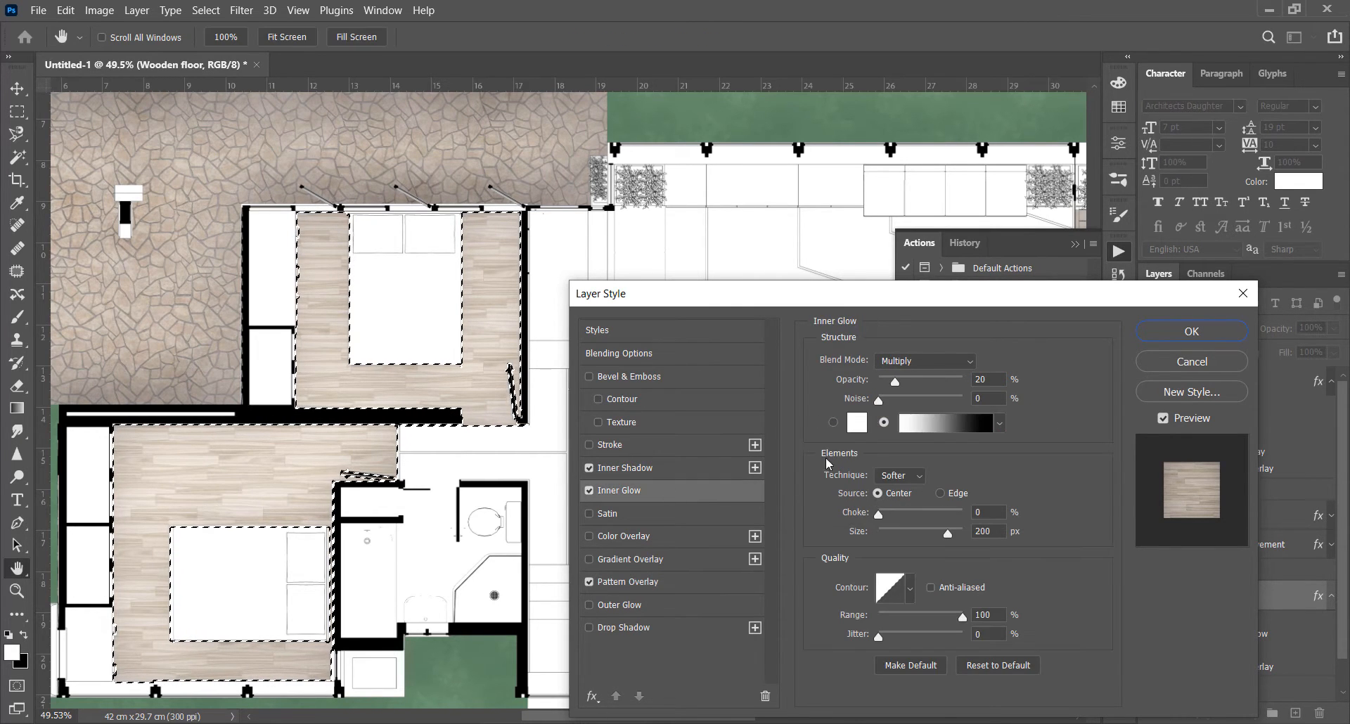
{"action": "left_click_drag", "start_coordinate": [893, 382], "coordinate": [902, 382]}
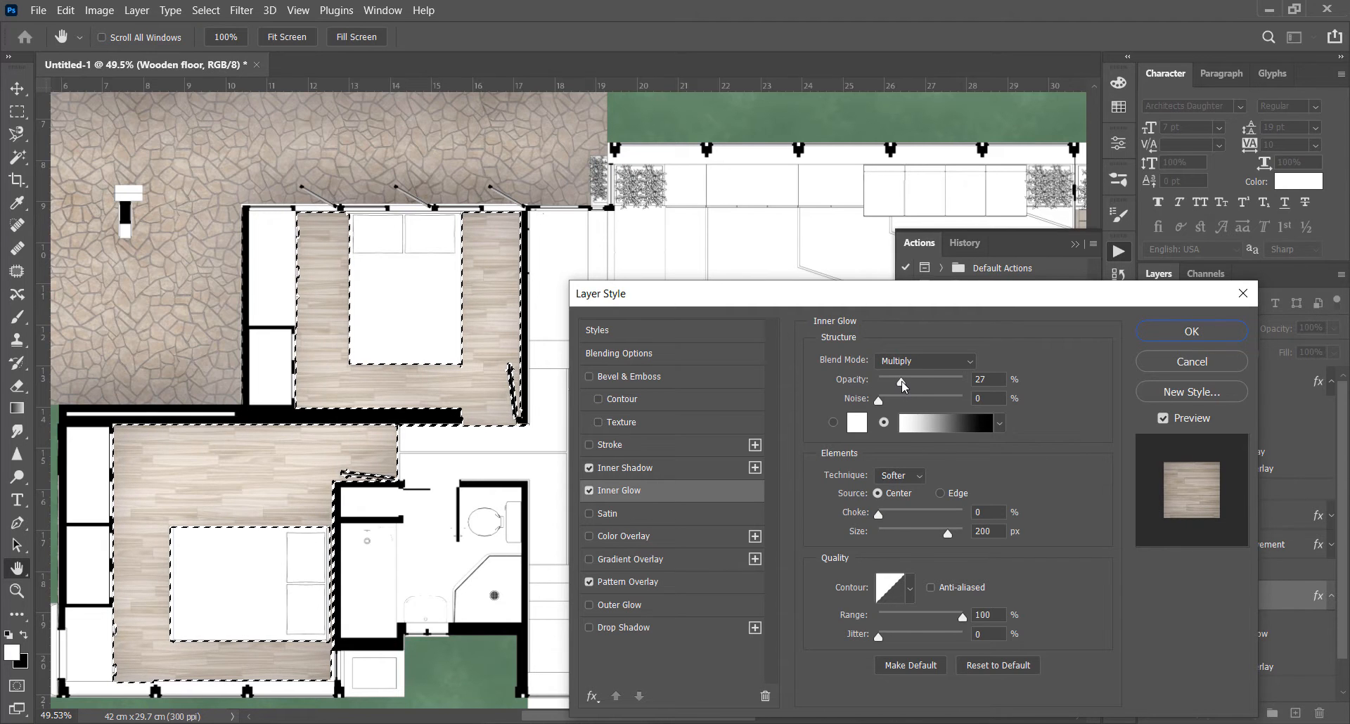
{"action": "left_click_drag", "start_coordinate": [902, 380], "coordinate": [898, 380]}
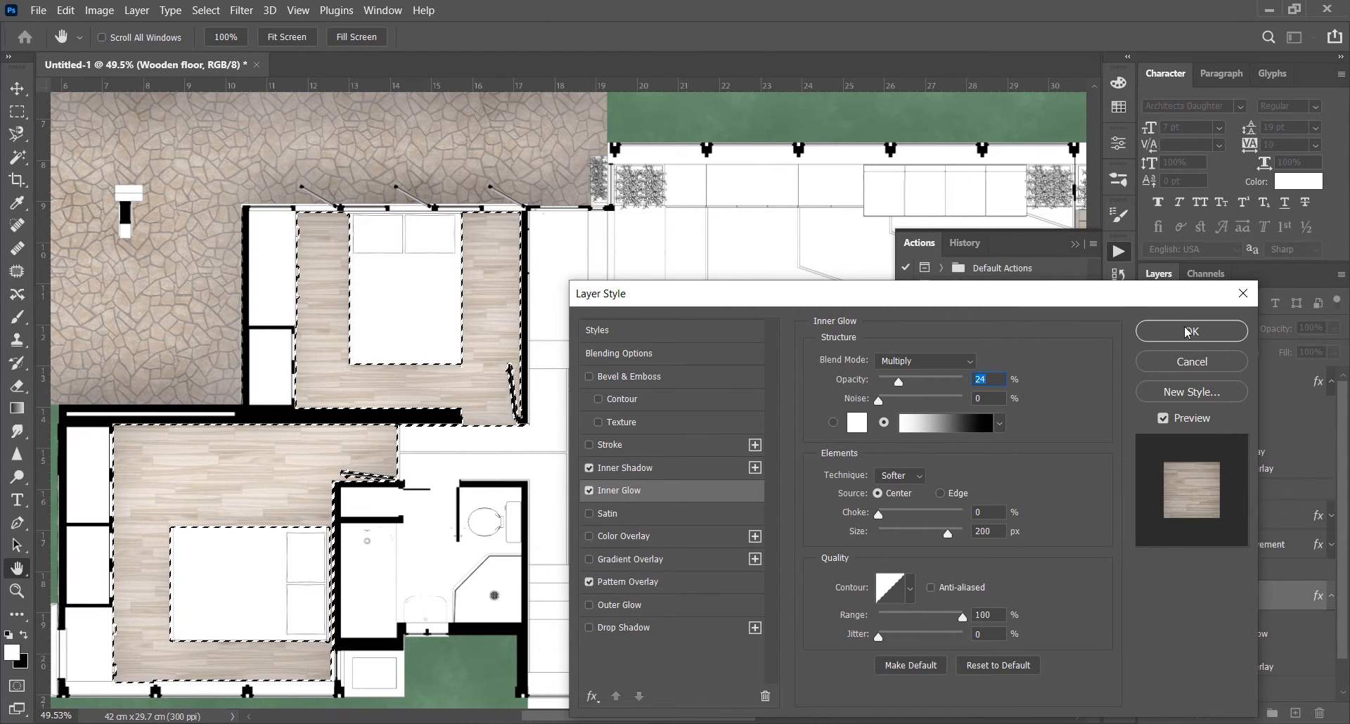
{"action": "left_click", "coordinate": [1190, 331]}
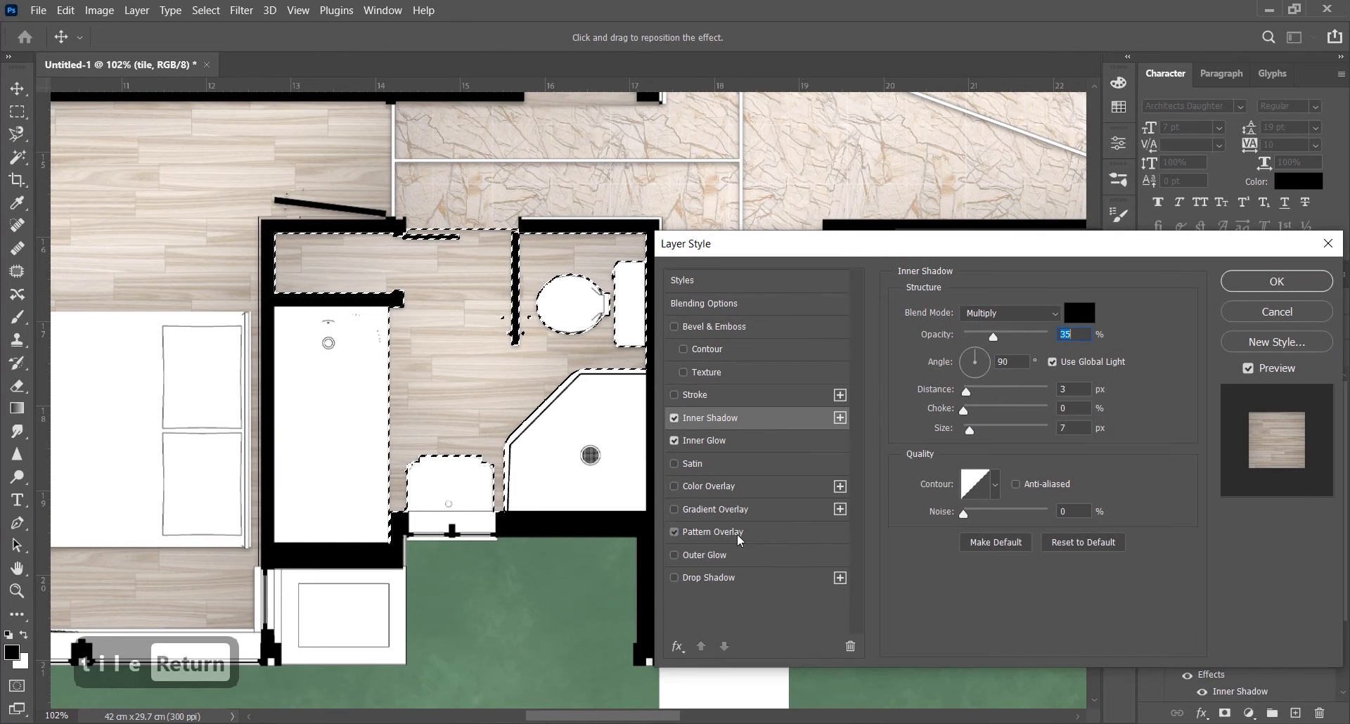
Apply the white square tile pattern from iArchitect Tiles to the bathroom floor
{"action": "left_click", "coordinate": [681, 532]}
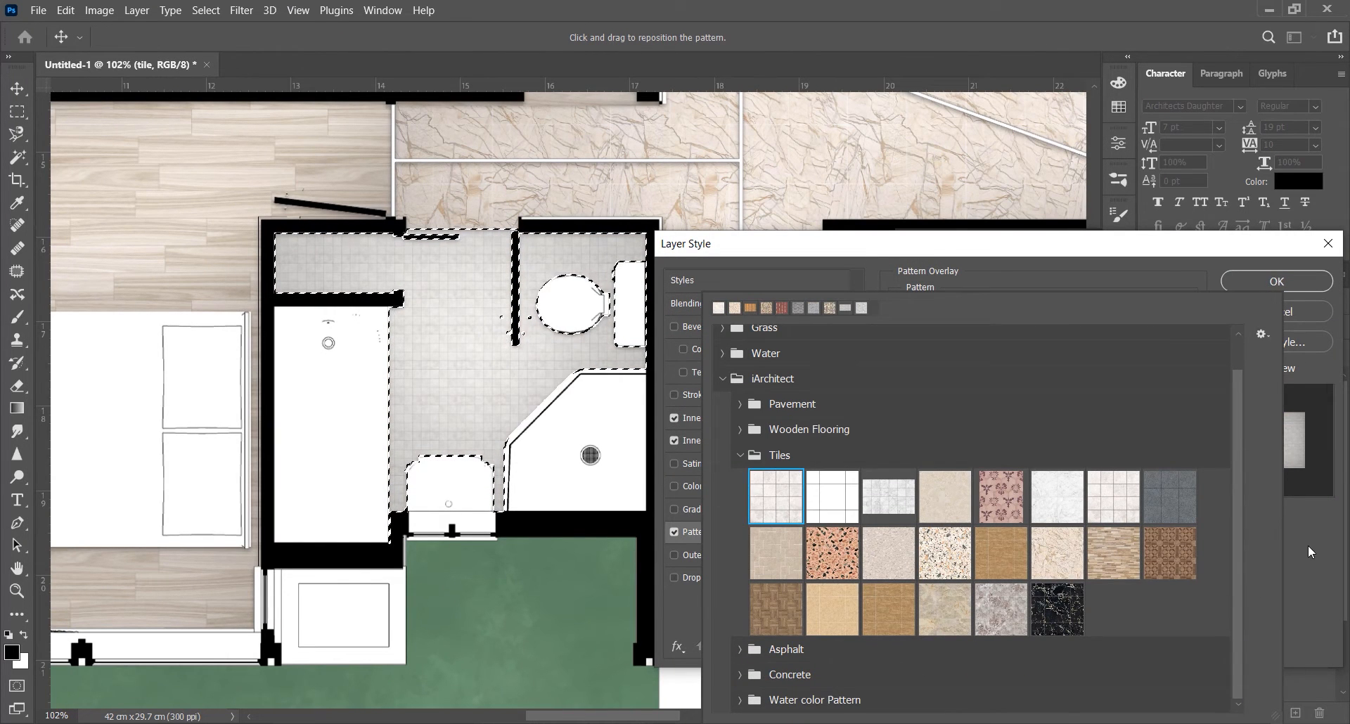
{"action": "left_click", "coordinate": [1277, 281]}
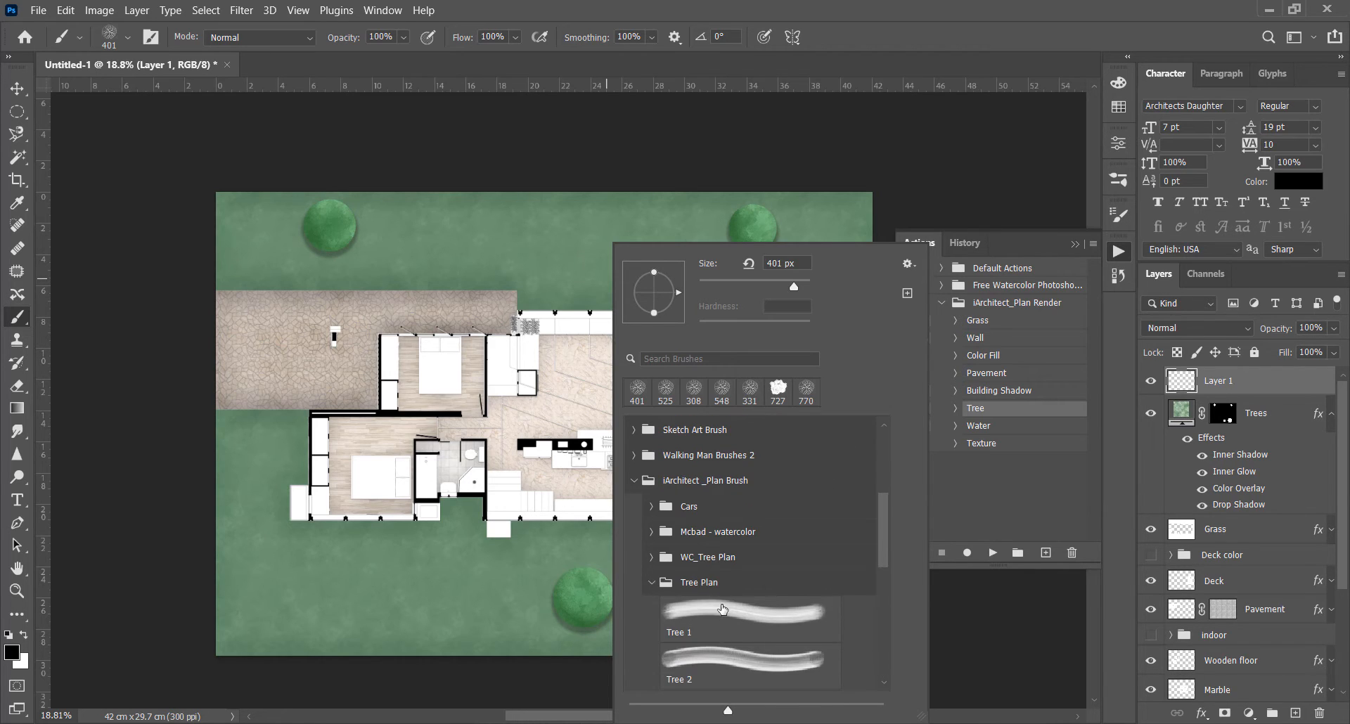
Stamp the Tree 1 brush over the tree circles, including top-left and large lower trees
{"action": "left_click", "coordinate": [750, 665]}
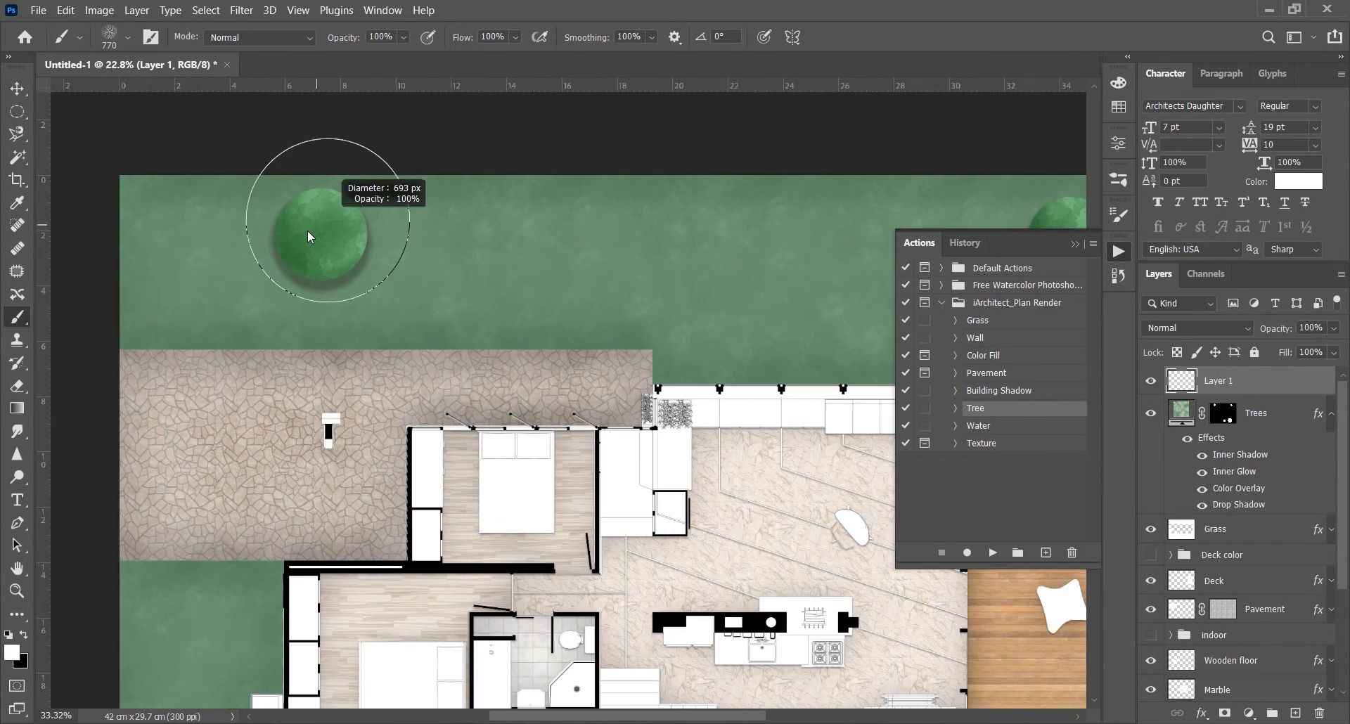
{"action": "left_click", "coordinate": [310, 237]}
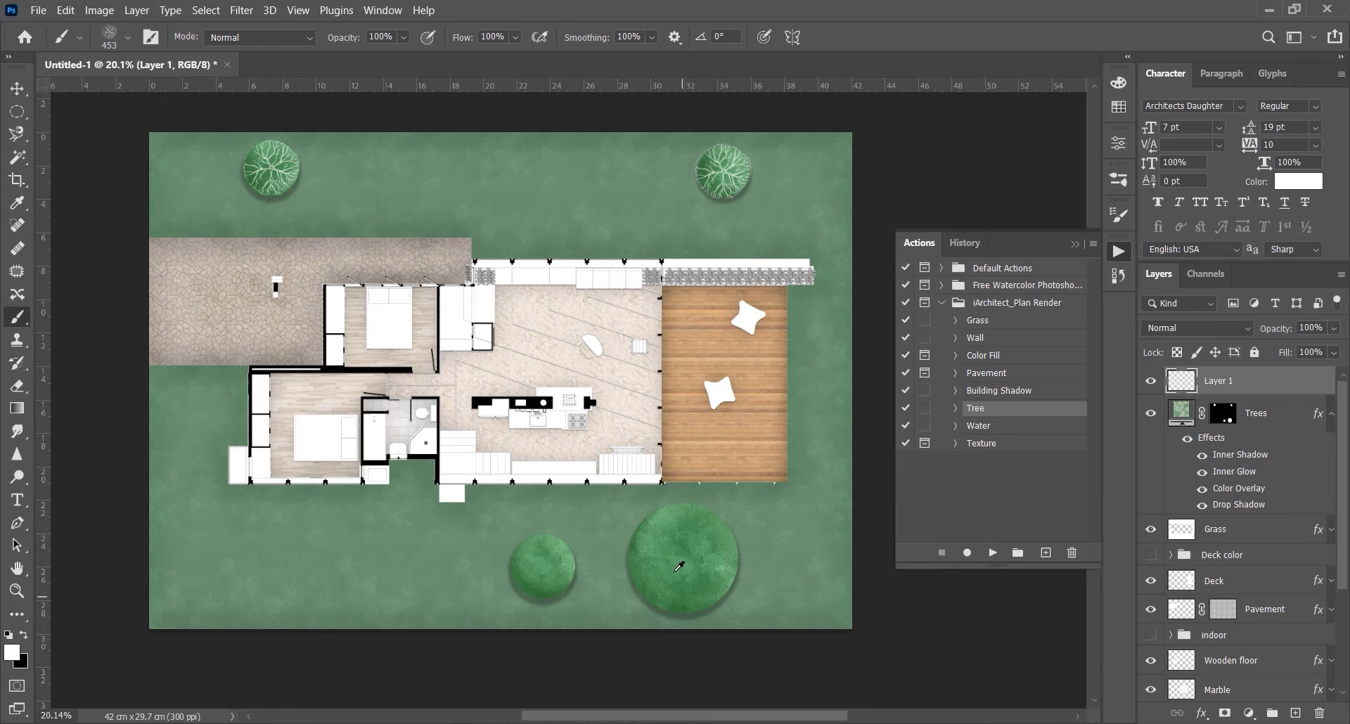
{"action": "left_click", "coordinate": [680, 568]}
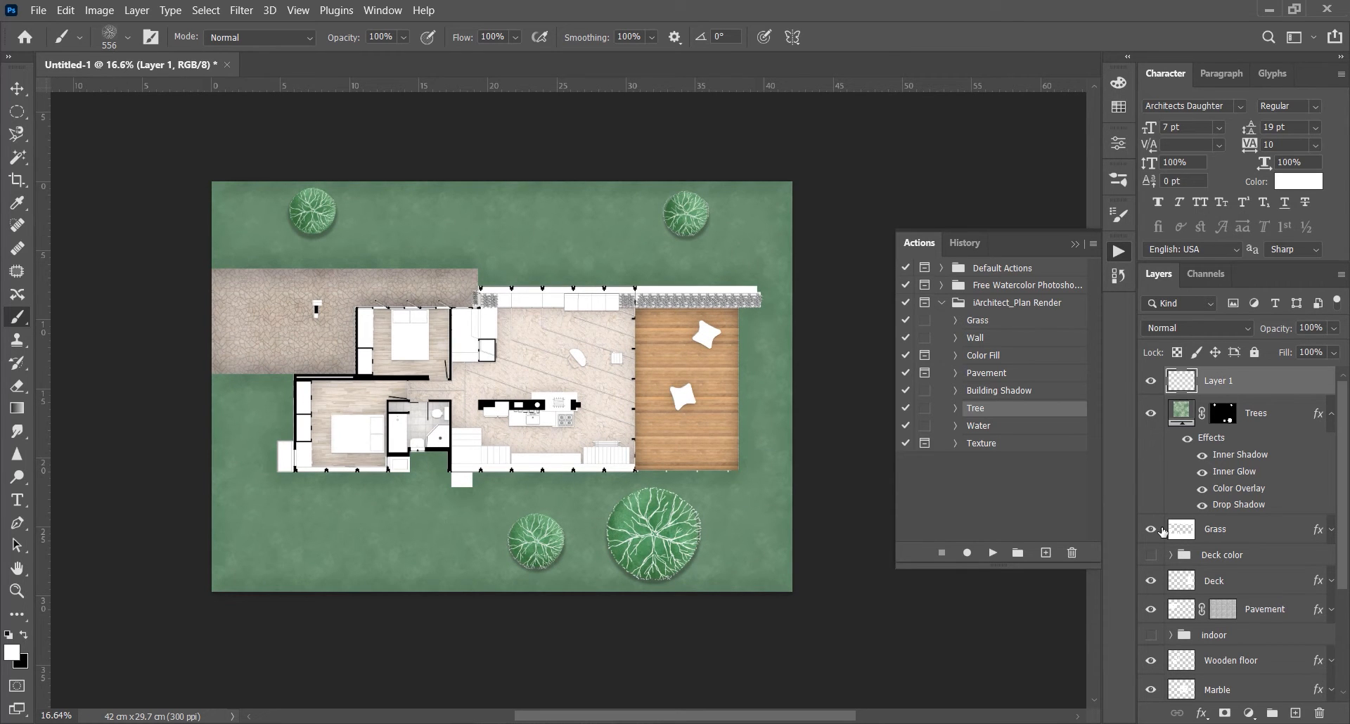
{"action": "mouse_move", "coordinate": [1151, 528]}
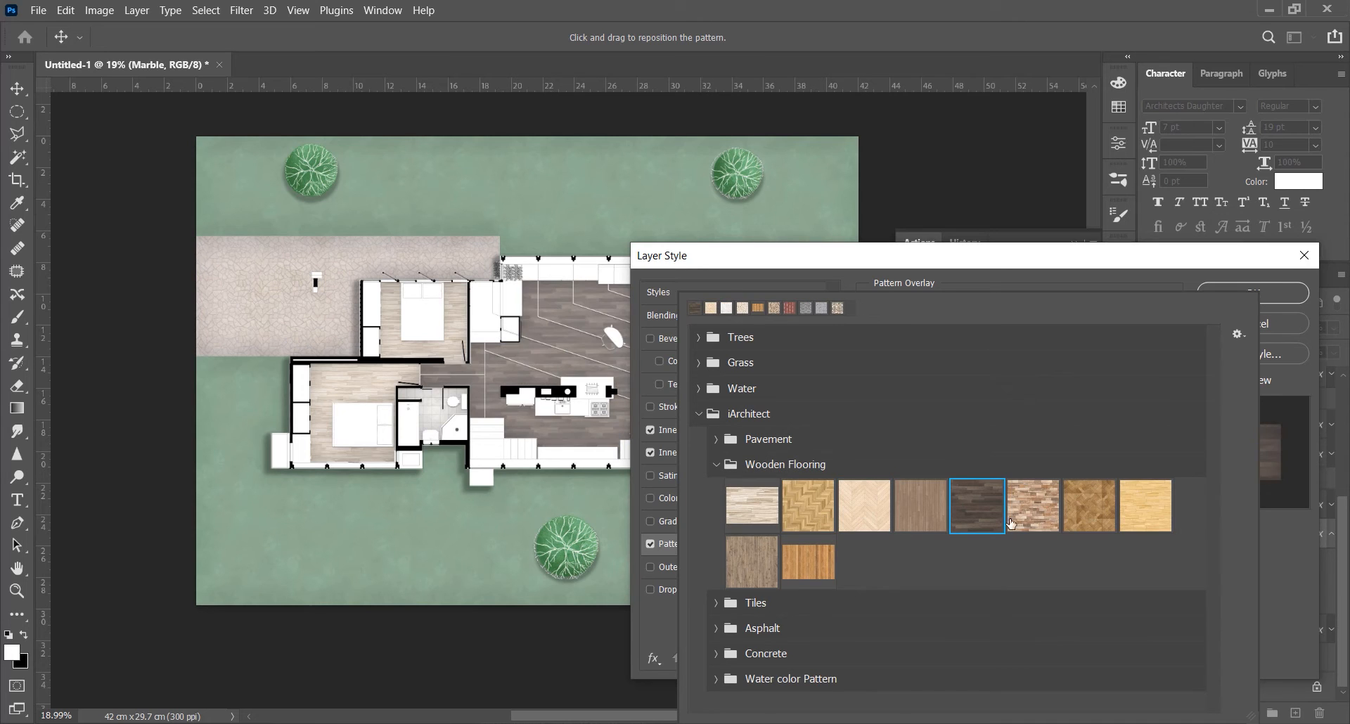
Give the Marble layer's Pattern Overlay an iArchitect Wooden Flooring pattern for the living area
{"action": "left_click", "coordinate": [864, 505]}
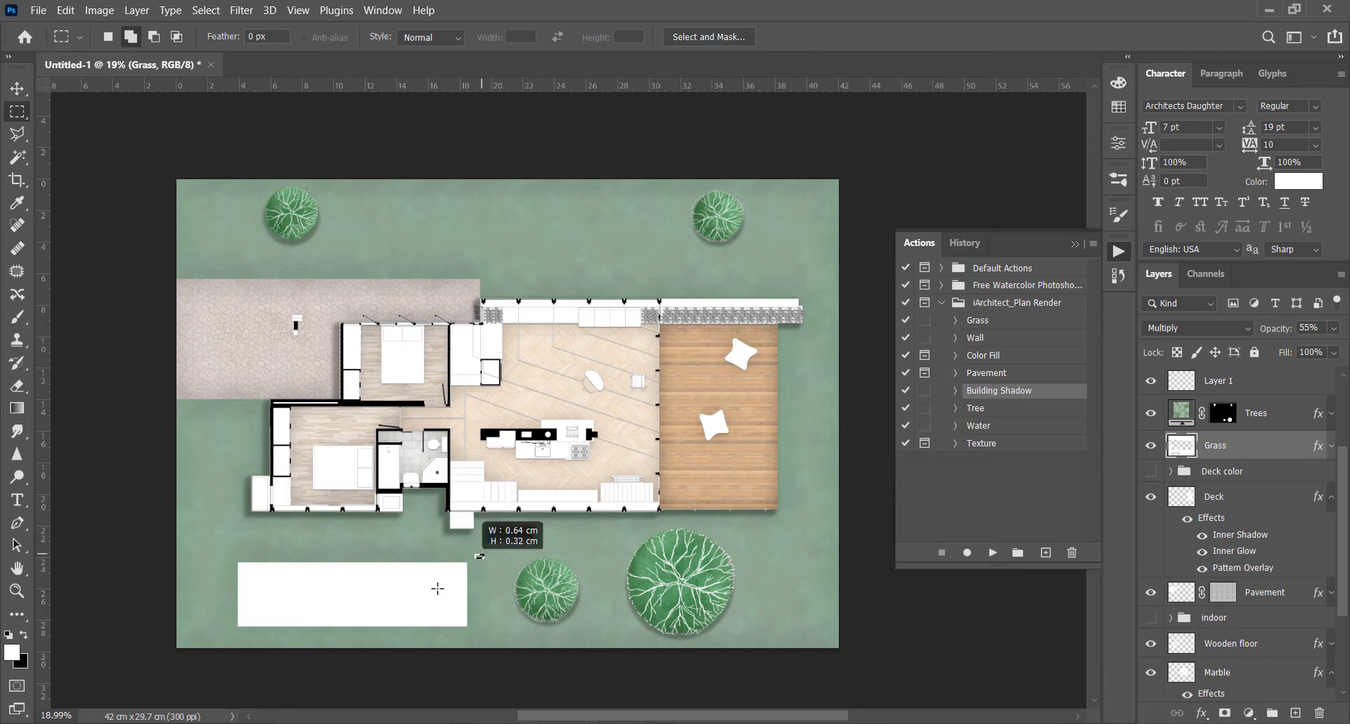
Marquee a rectangle on the lawn below the house and run the Building Shadow action
{"action": "left_click_drag", "start_coordinate": [441, 564], "coordinate": [487, 620]}
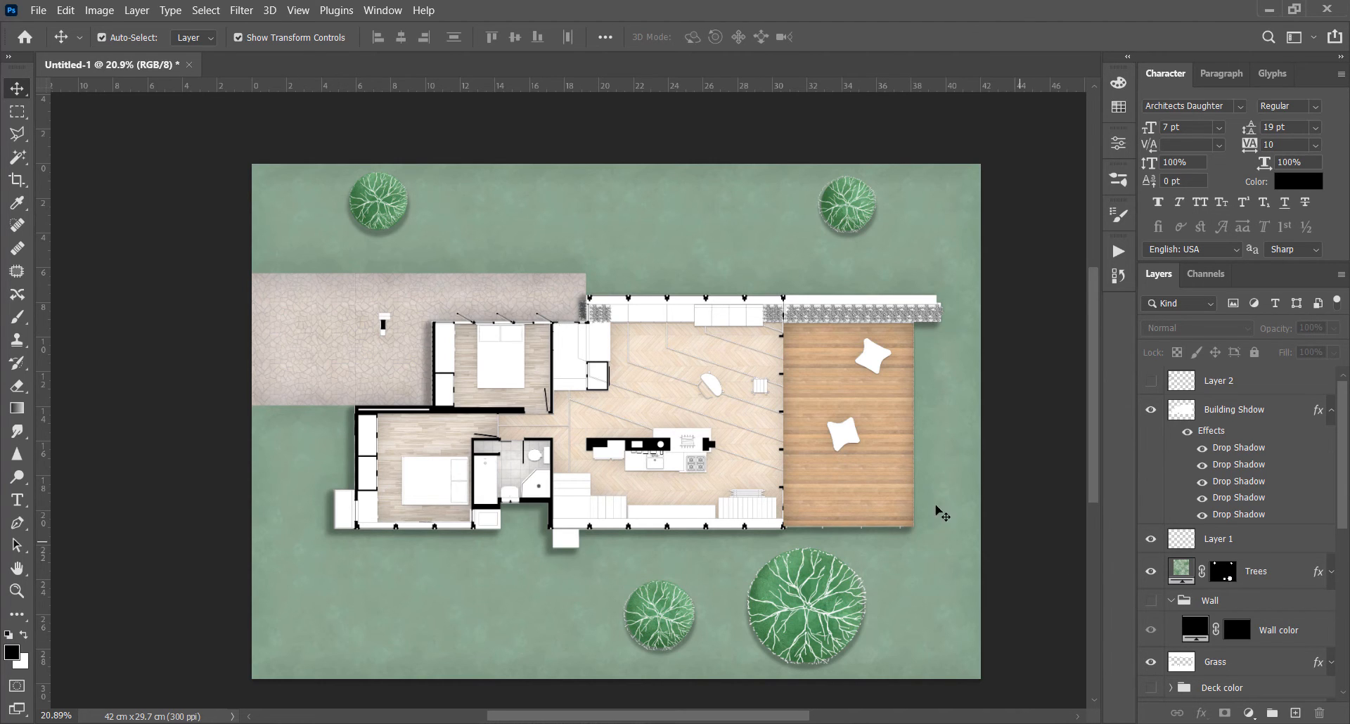
{"action": "left_click", "coordinate": [1223, 571]}
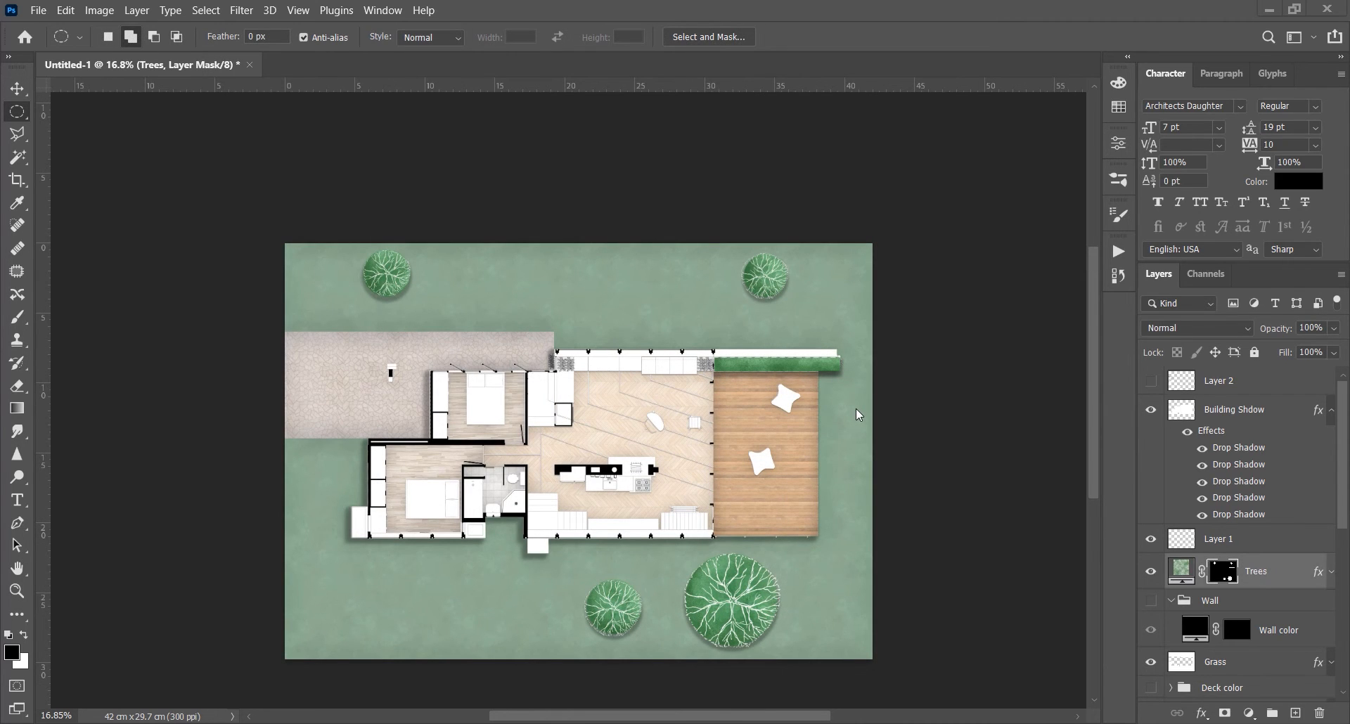
{"action": "mouse_move", "coordinate": [851, 375]}
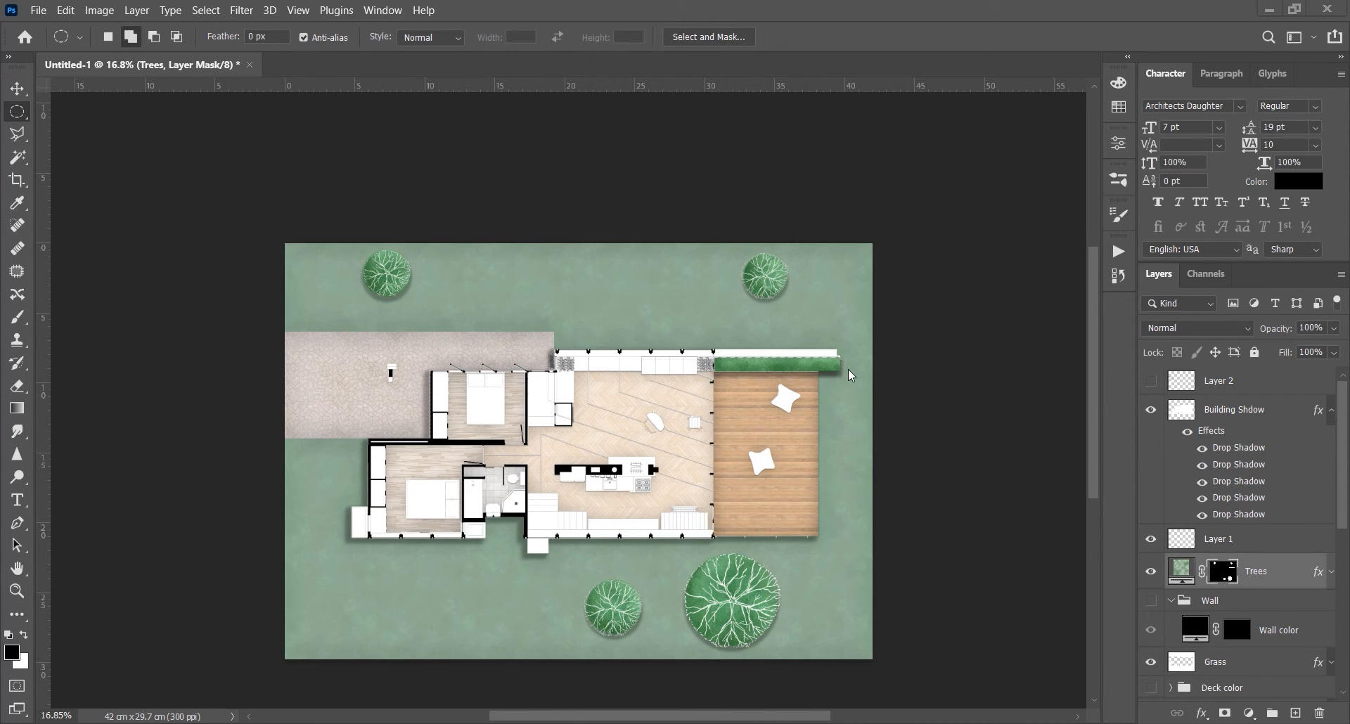
{"action": "mouse_move", "coordinate": [921, 431]}
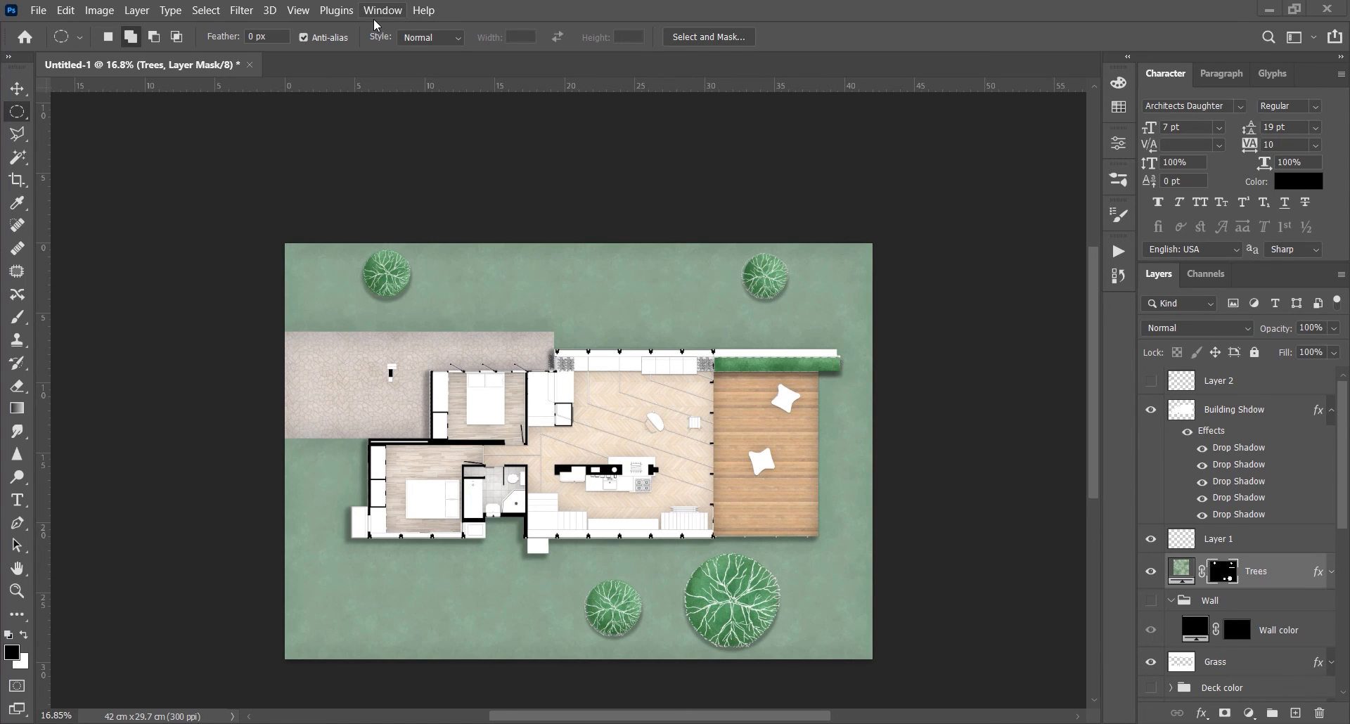
Reopen the Actions panel from the Window menu to show the recorded actions
{"action": "left_click", "coordinate": [382, 10]}
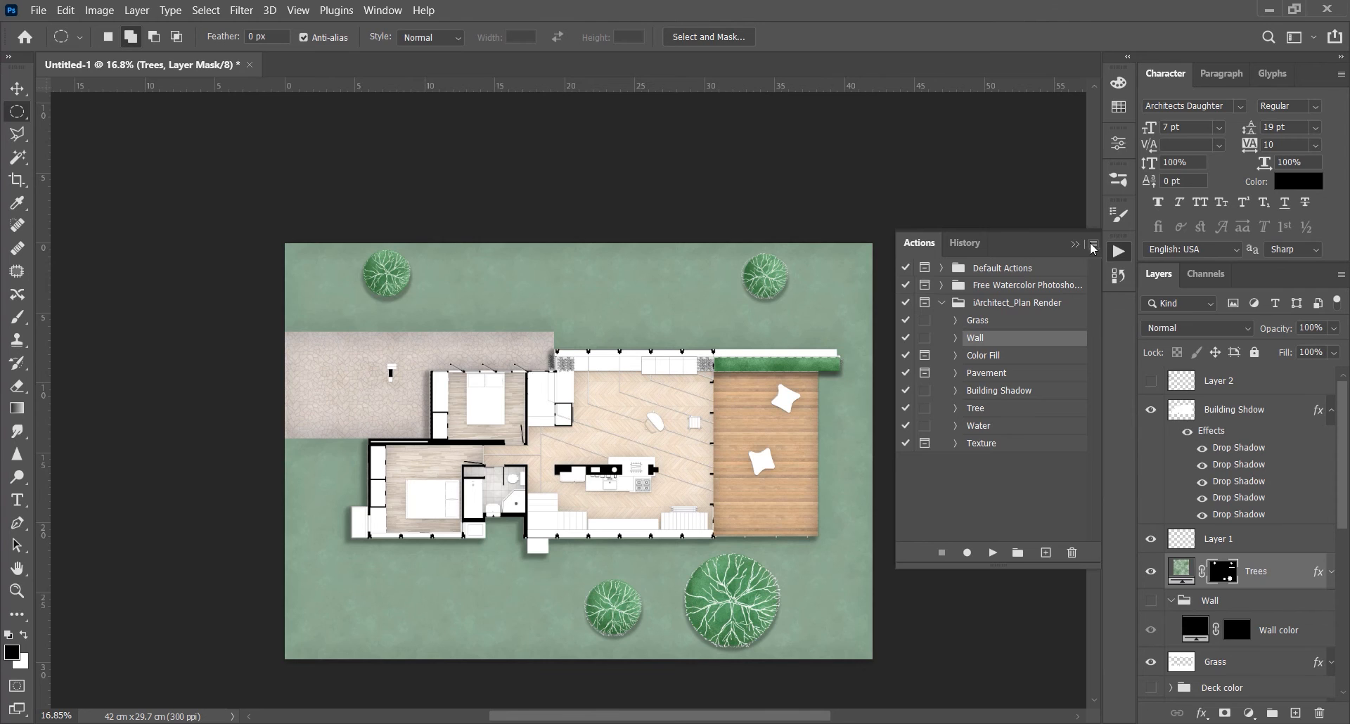
Load iArchitect_Action.atn into the Actions panel from the render kit folder
{"action": "left_click", "coordinate": [1093, 244]}
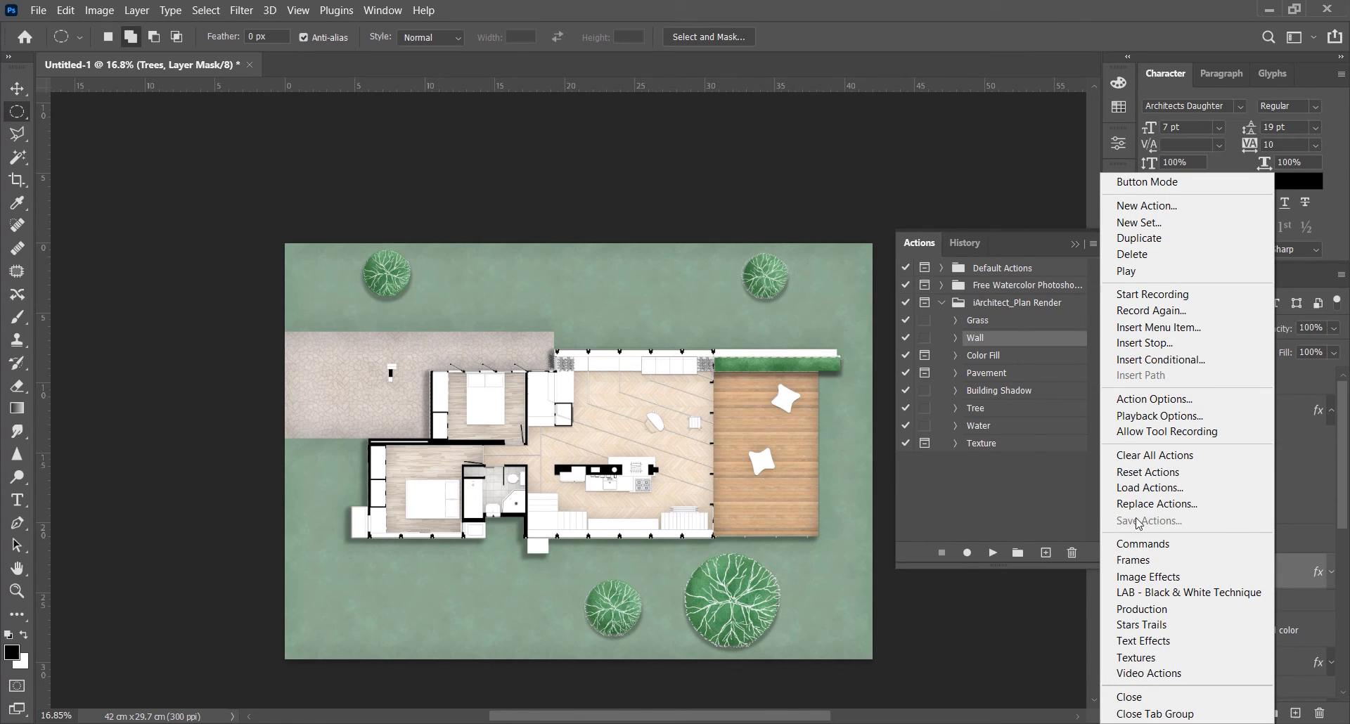
{"action": "left_click", "coordinate": [1149, 488]}
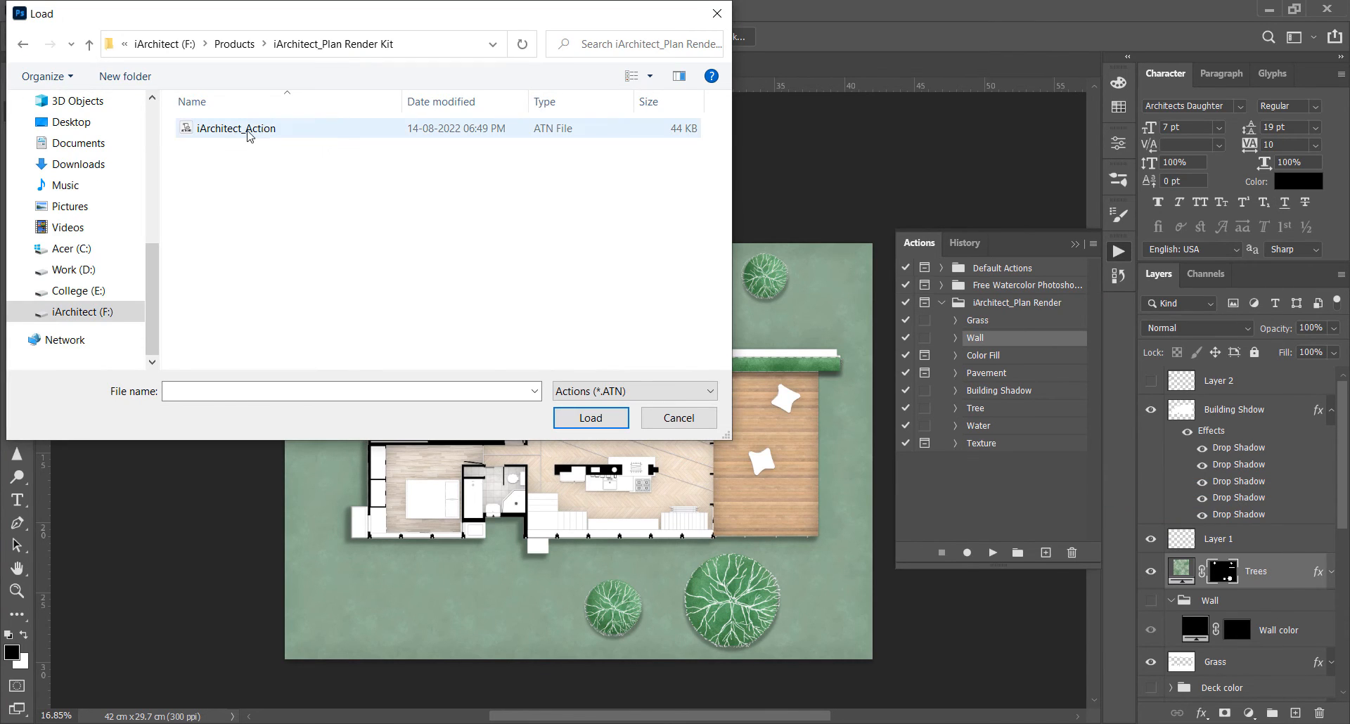
{"action": "left_click", "coordinate": [678, 418]}
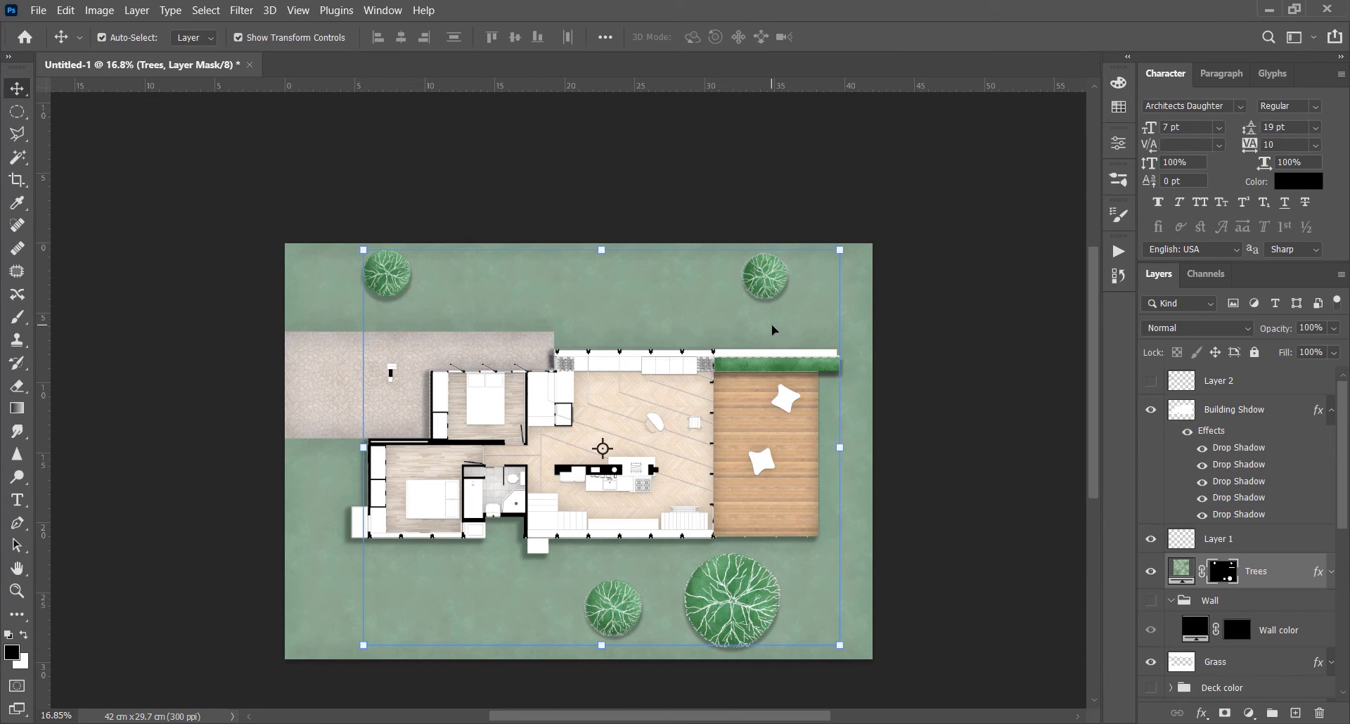
{"action": "key", "text": "b"}
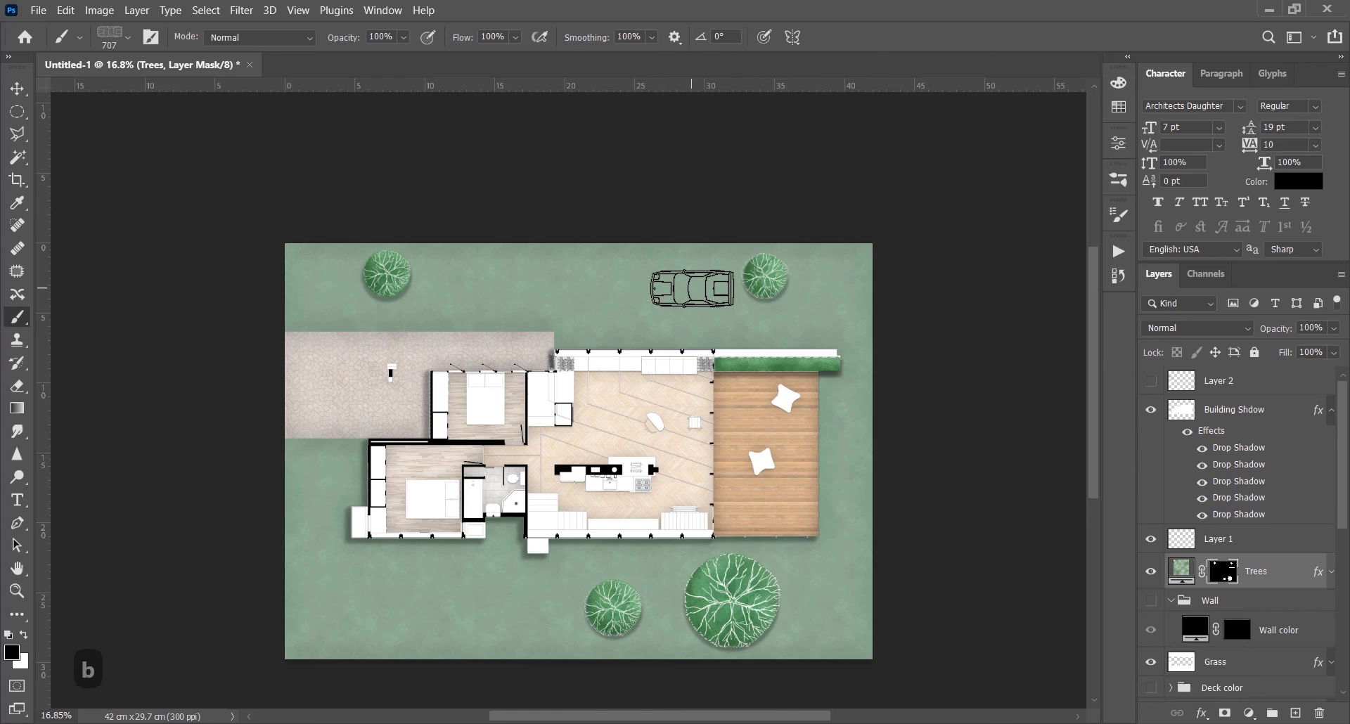
Import iArchitect_Brushes.abr into the Brush preset picker
{"action": "left_click", "coordinate": [133, 36]}
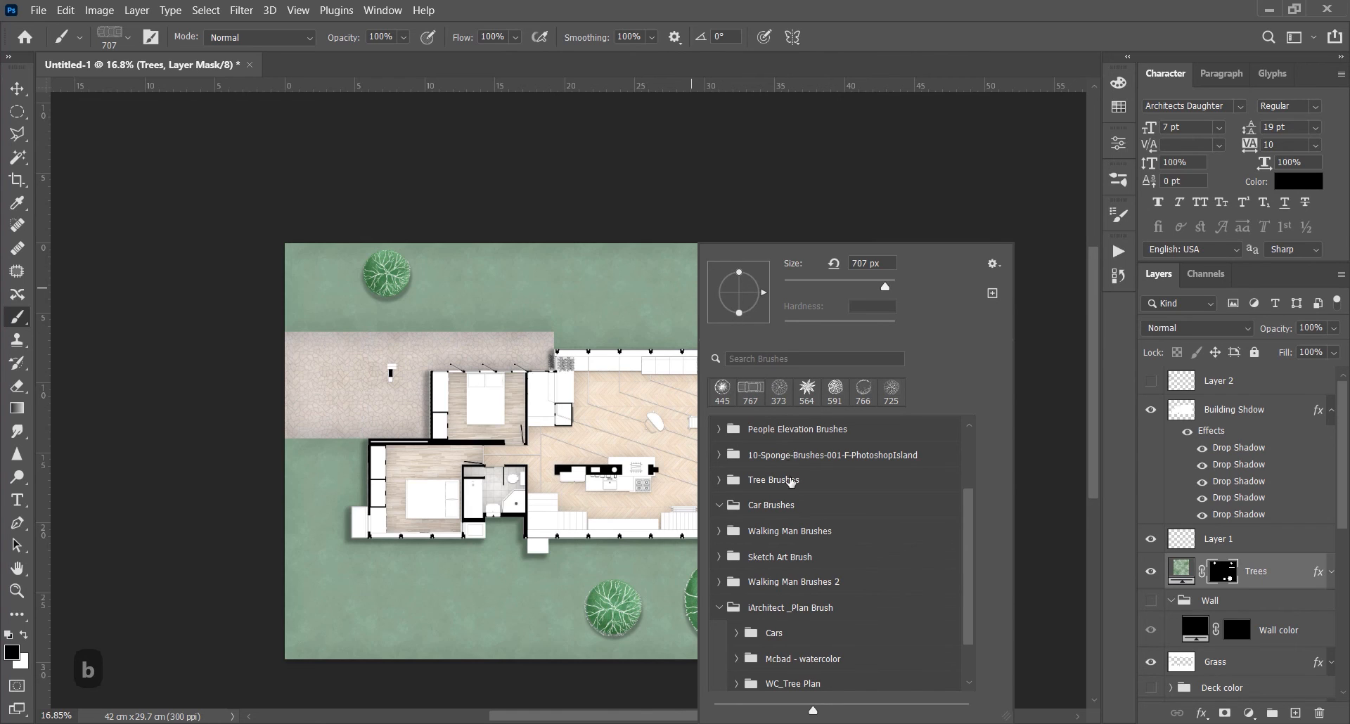
{"action": "left_click", "coordinate": [992, 264]}
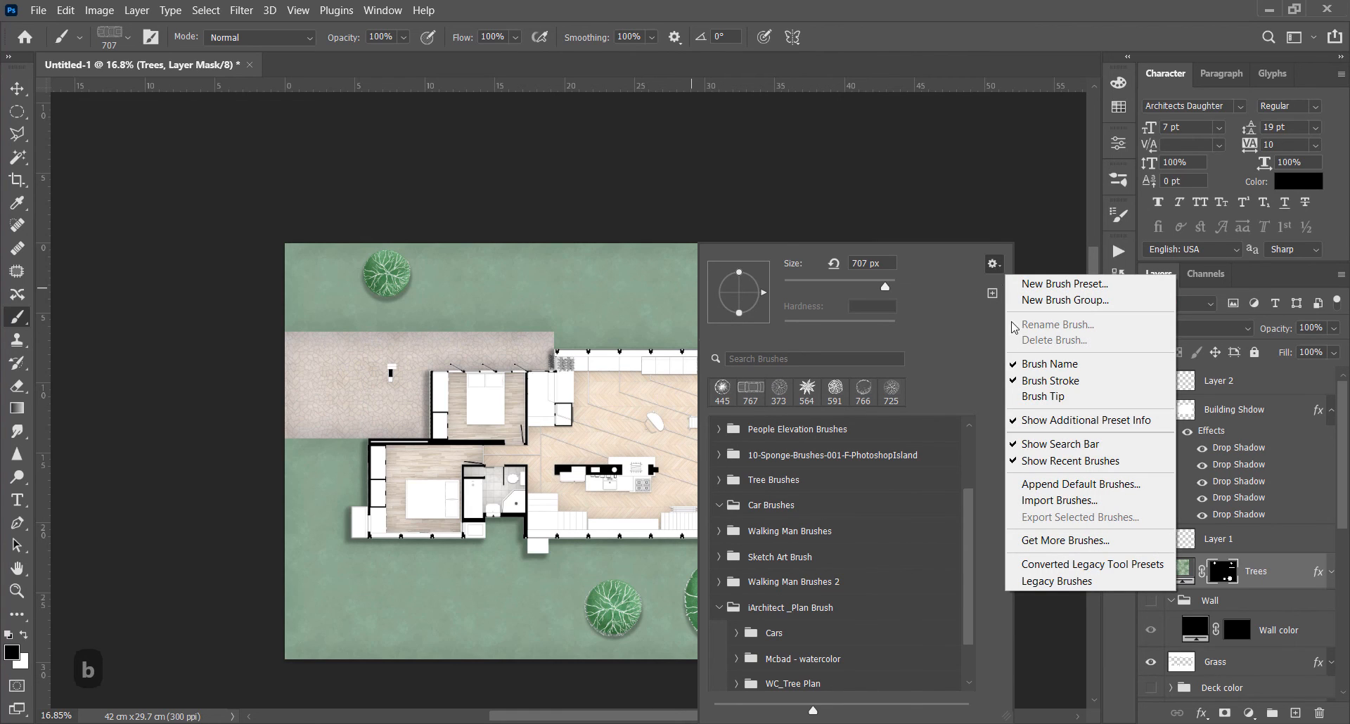
{"action": "mouse_move", "coordinate": [1085, 501]}
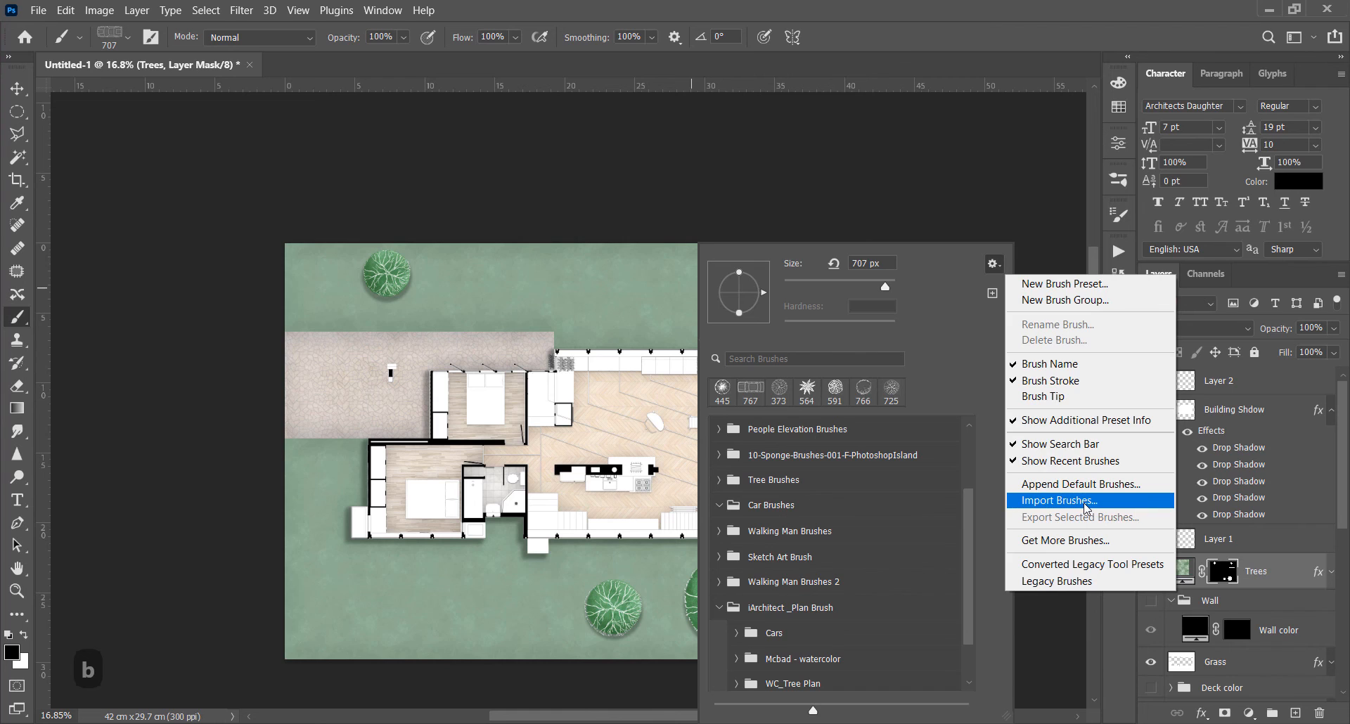
{"action": "left_click", "coordinate": [1058, 500]}
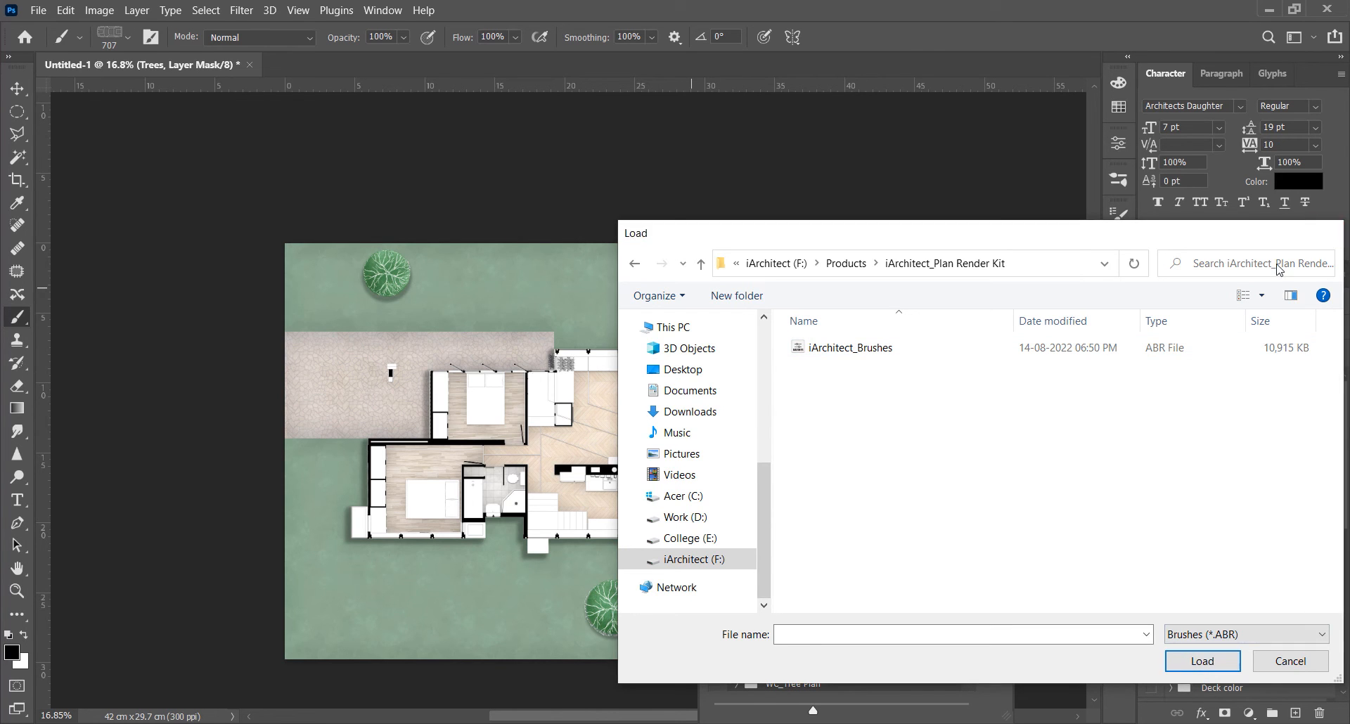
{"action": "left_click", "coordinate": [1290, 661]}
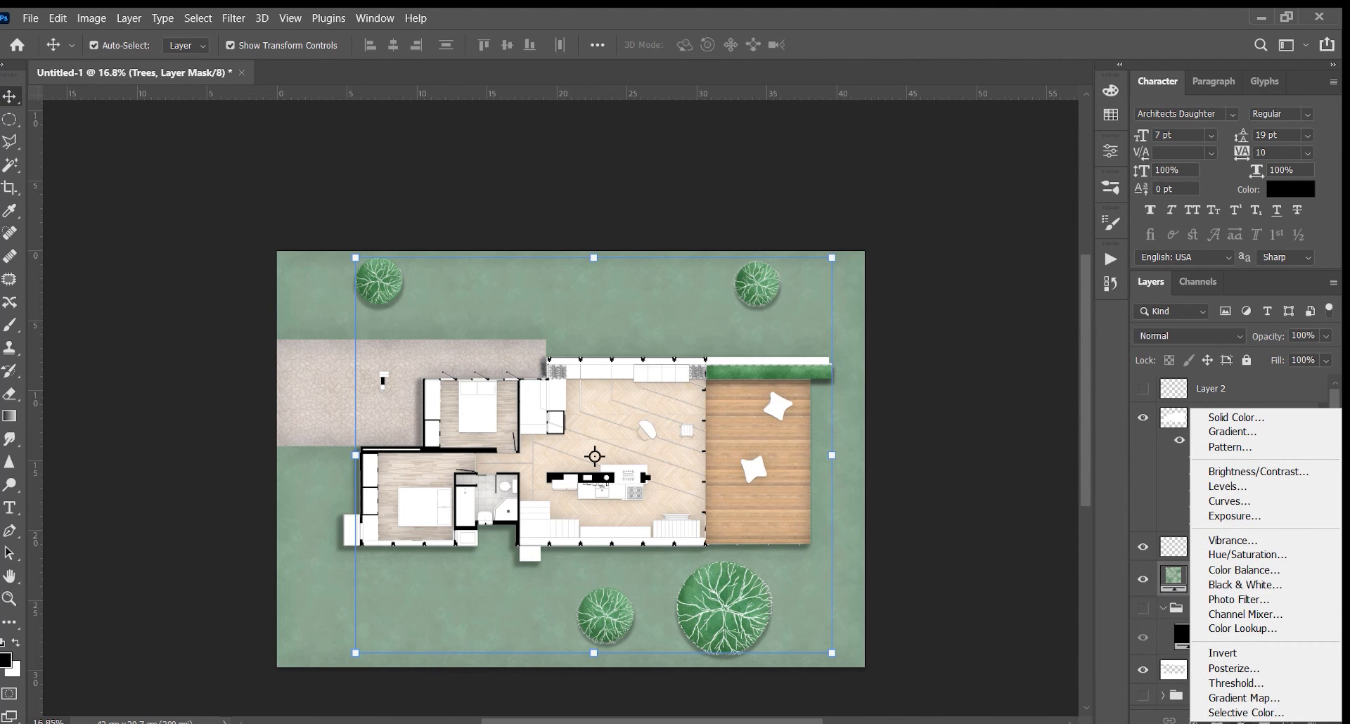
Add a Pattern Fill layer, import iArchitect_Patterns.pat, and expand the iArchitect folder
{"action": "left_click", "coordinate": [1230, 446]}
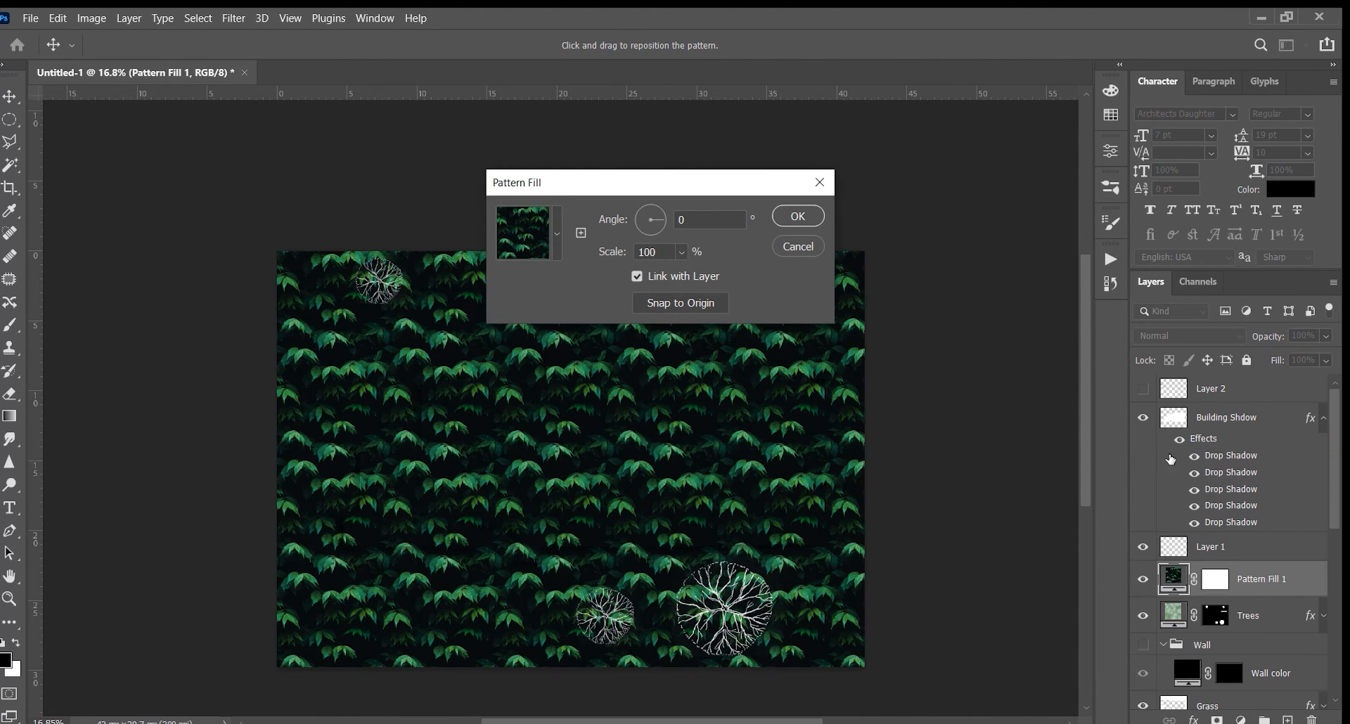
{"action": "left_click", "coordinate": [556, 233]}
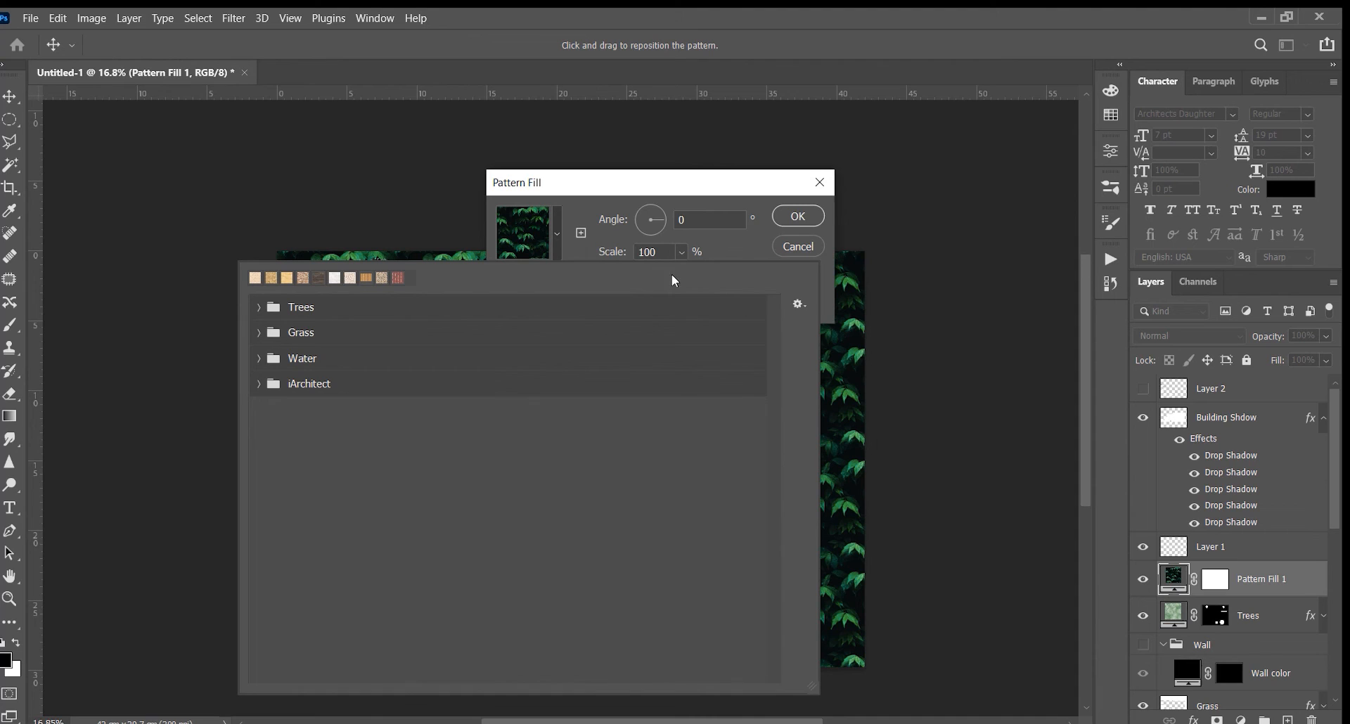
{"action": "left_click", "coordinate": [796, 304]}
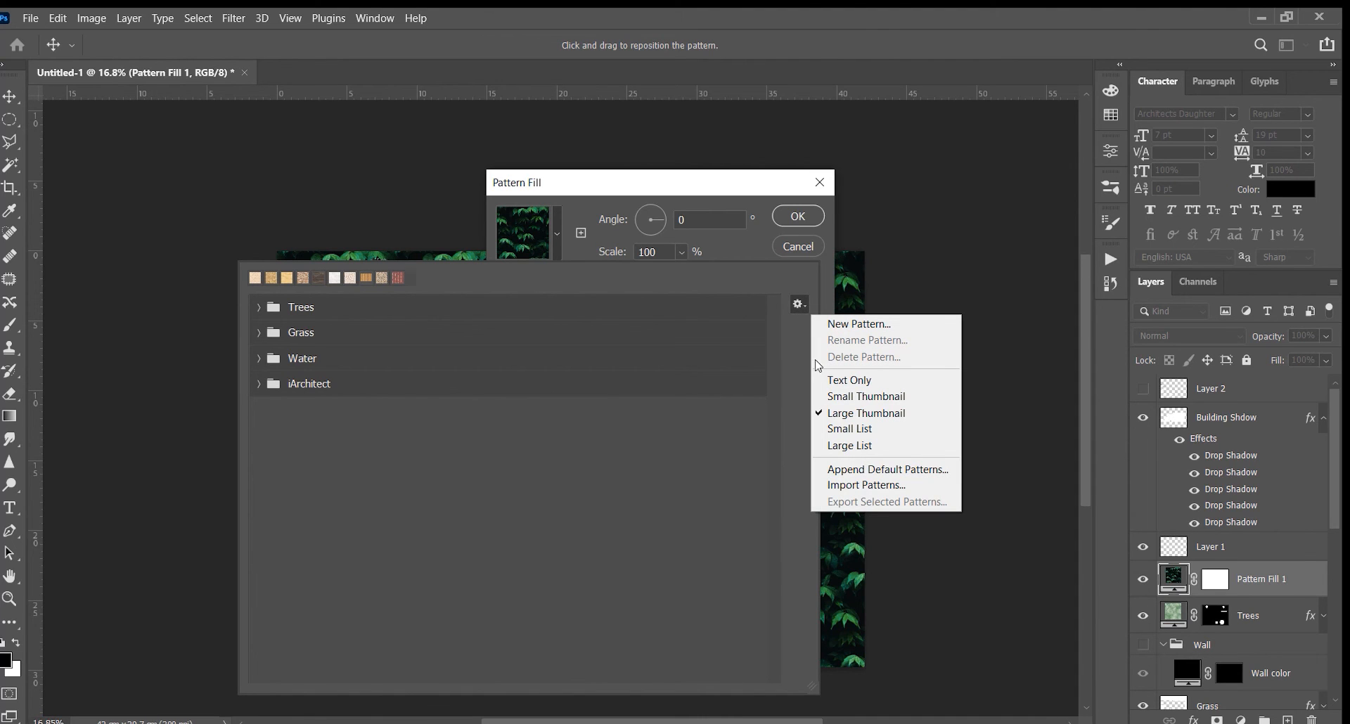
{"action": "left_click", "coordinate": [866, 485]}
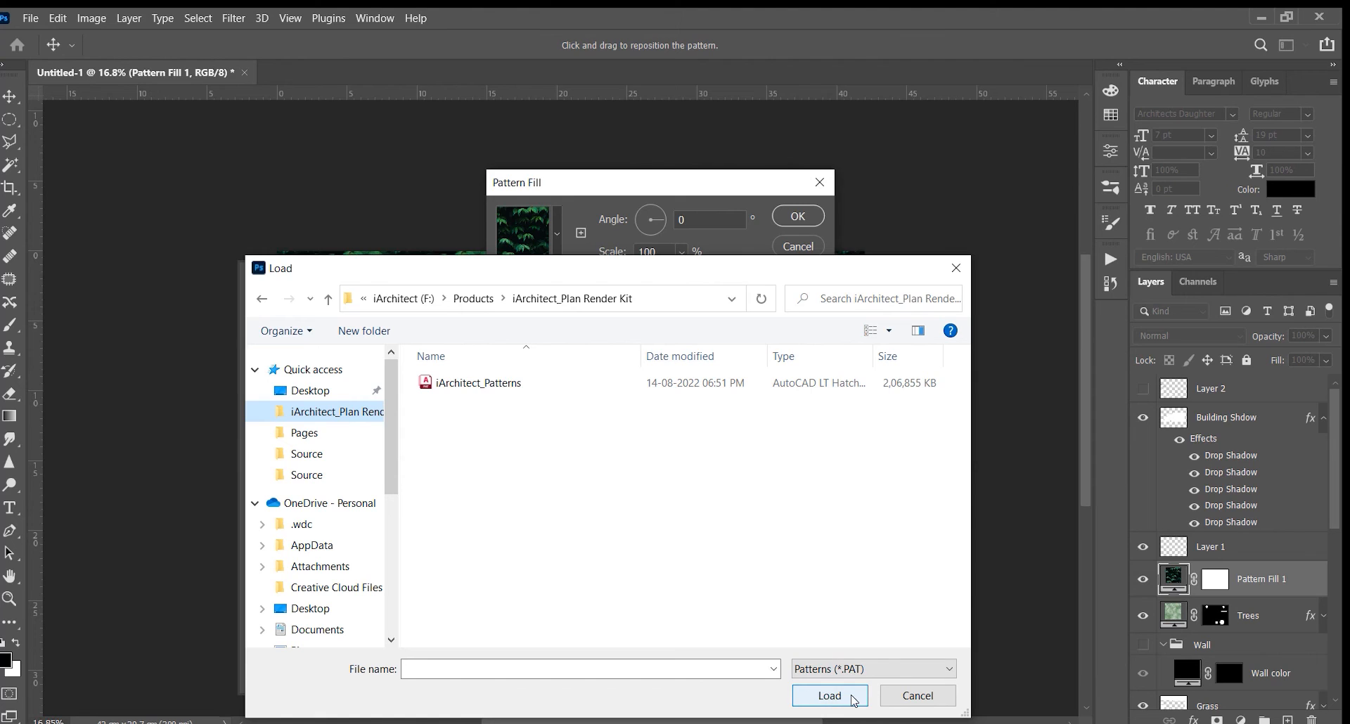
{"action": "left_click", "coordinate": [829, 696]}
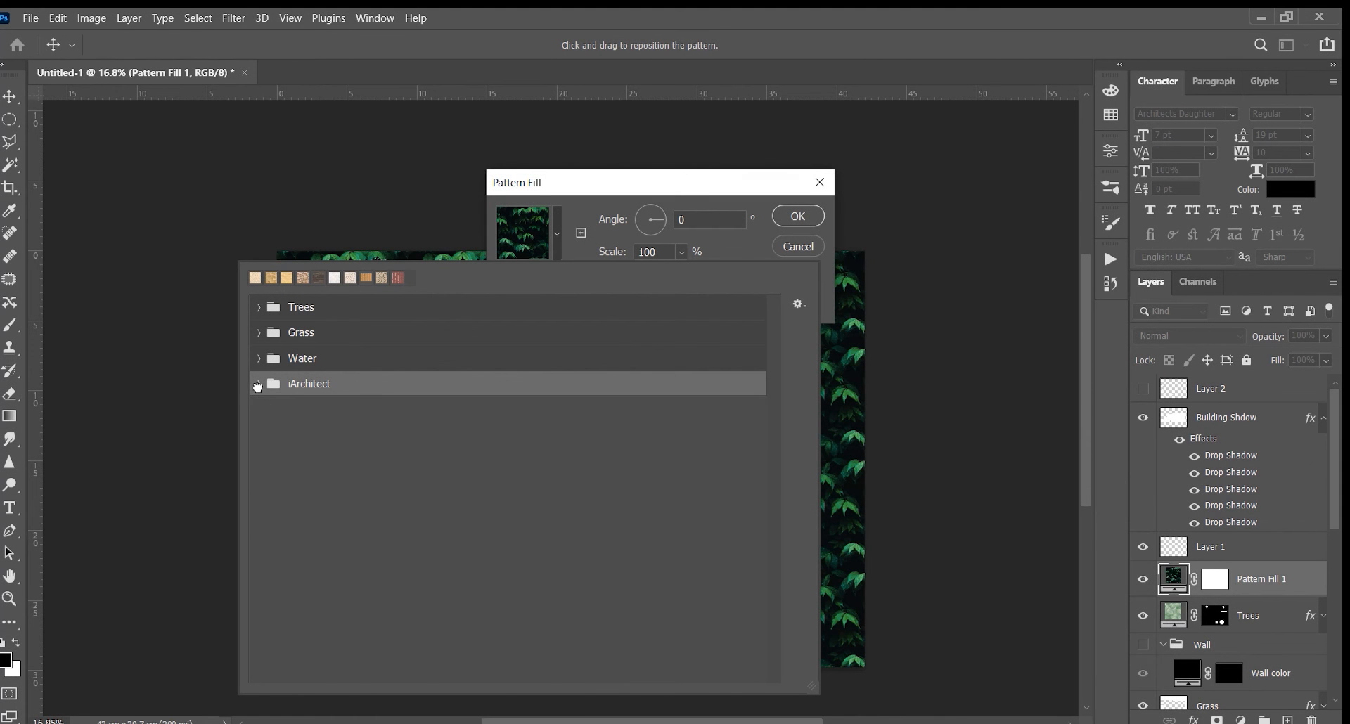
{"action": "left_click", "coordinate": [258, 384]}
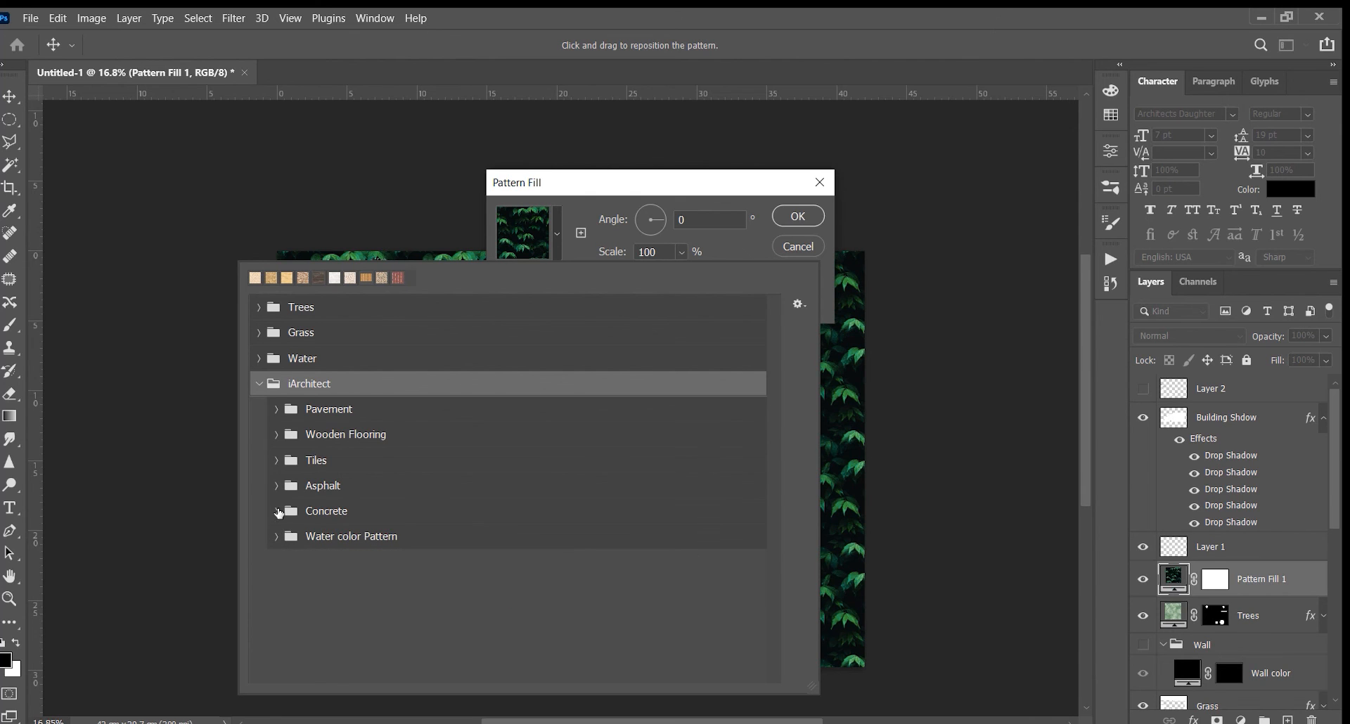
{"action": "mouse_move", "coordinate": [585, 368]}
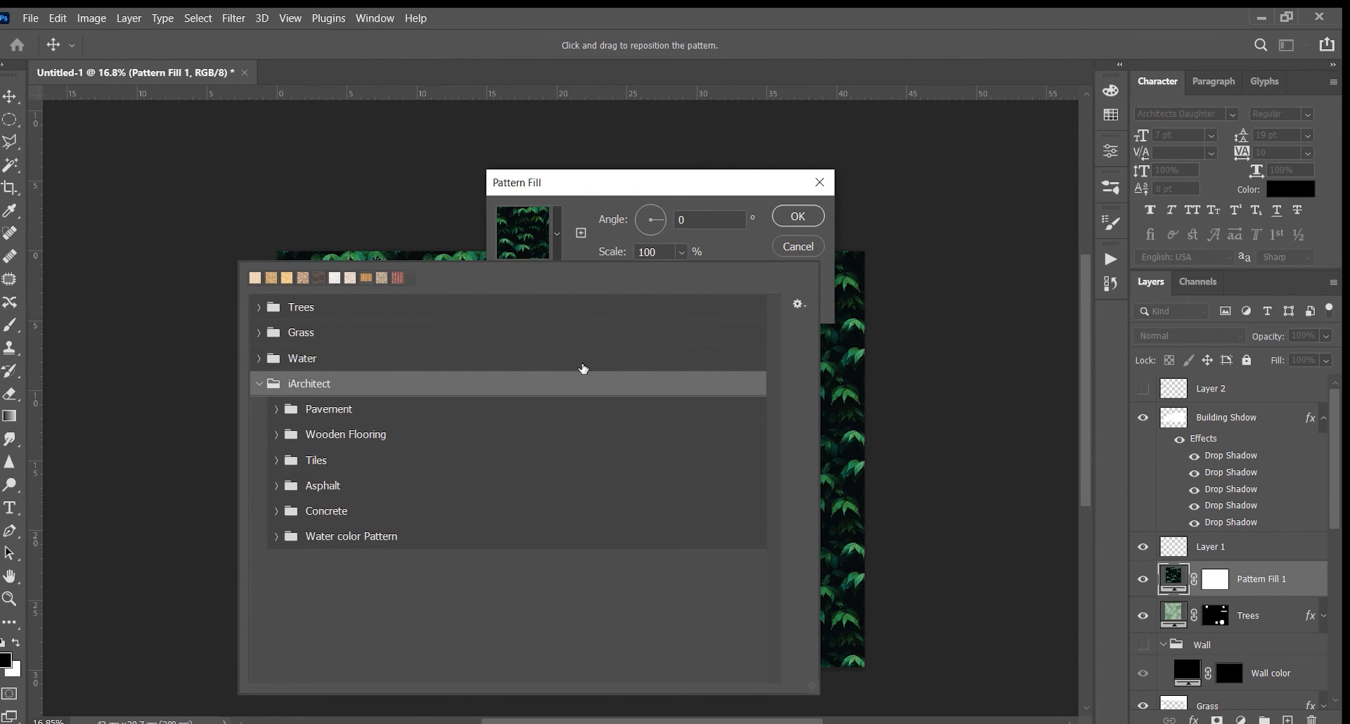